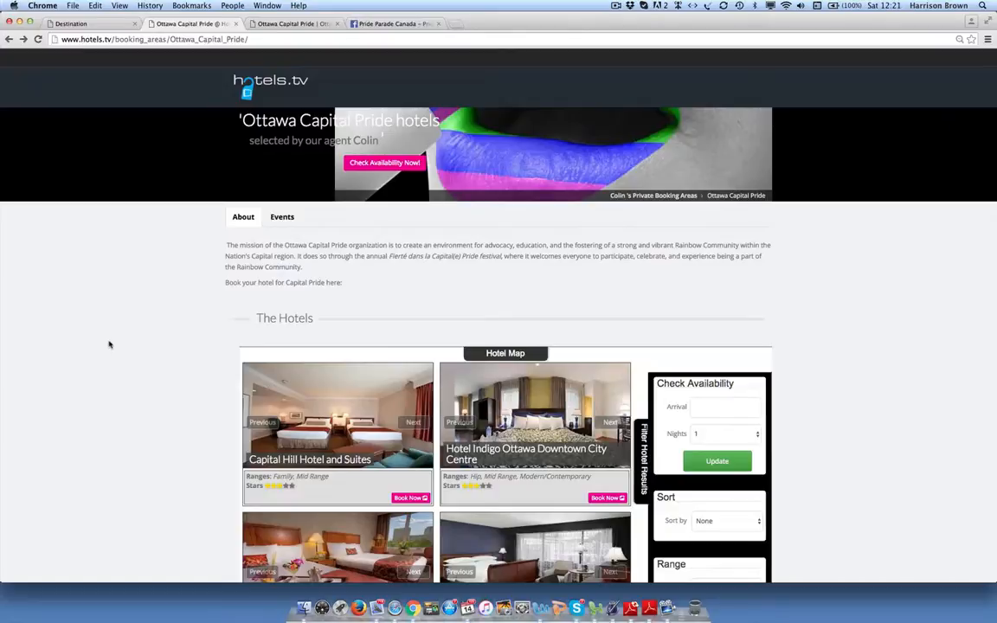
pyautogui.moveTo(293, 457)
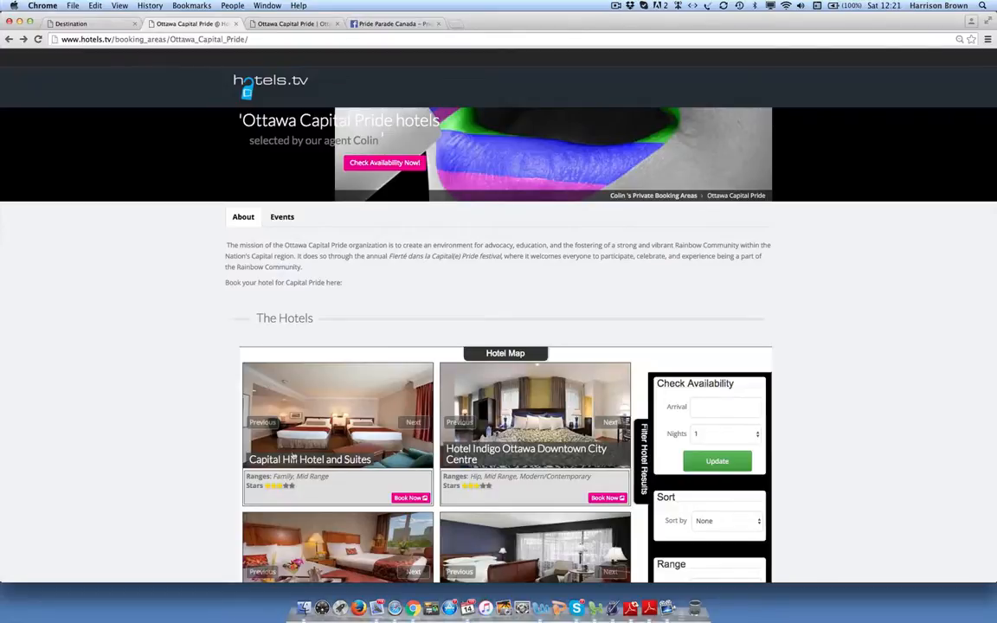
# - Open the Capital Hill Hotel and Suites page from the Ottawa Capital Pride hotel list
pyautogui.click(309, 460)
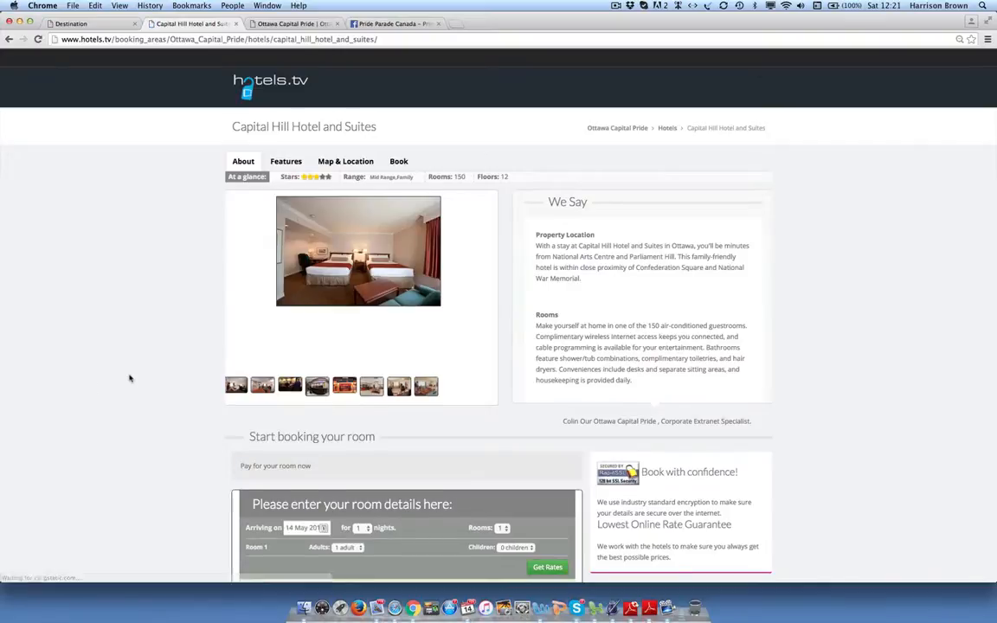
pyautogui.scroll(-3)
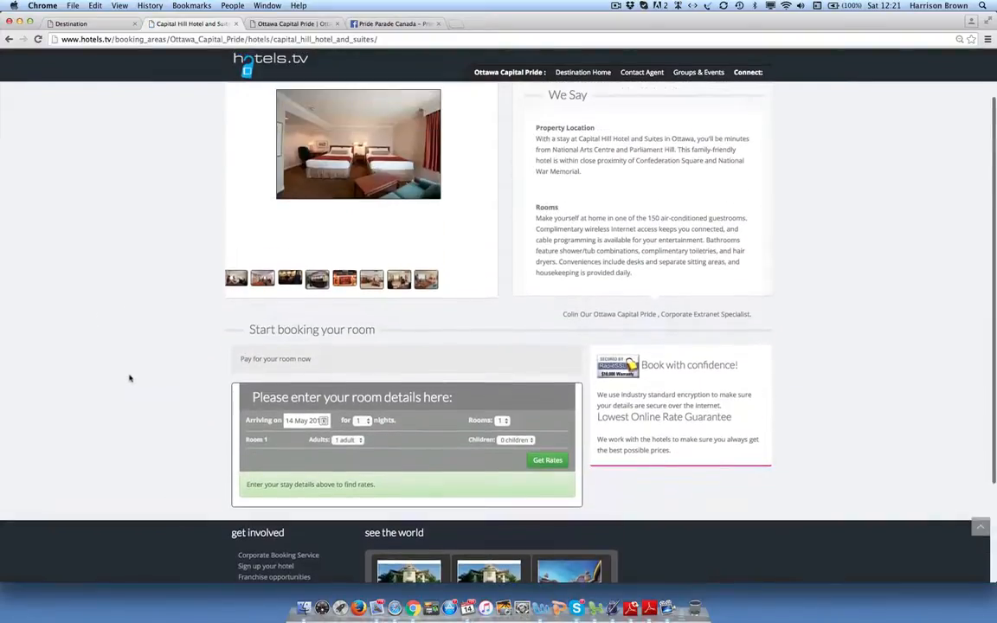
pyautogui.scroll(3)
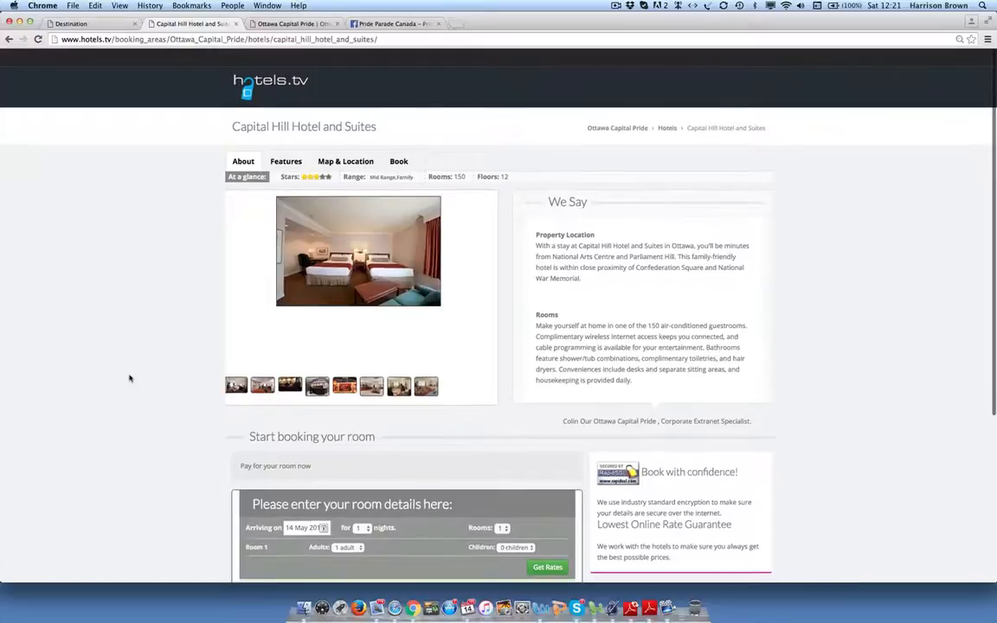
pyautogui.scroll(-3)
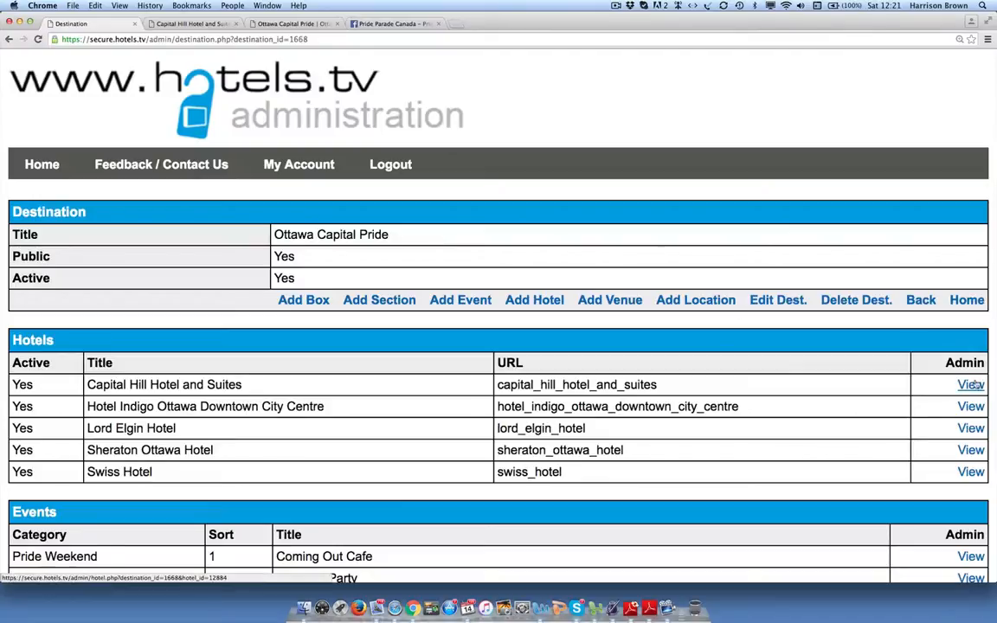
# - View the hotel's admin record with its Expedia rates
pyautogui.click(970, 385)
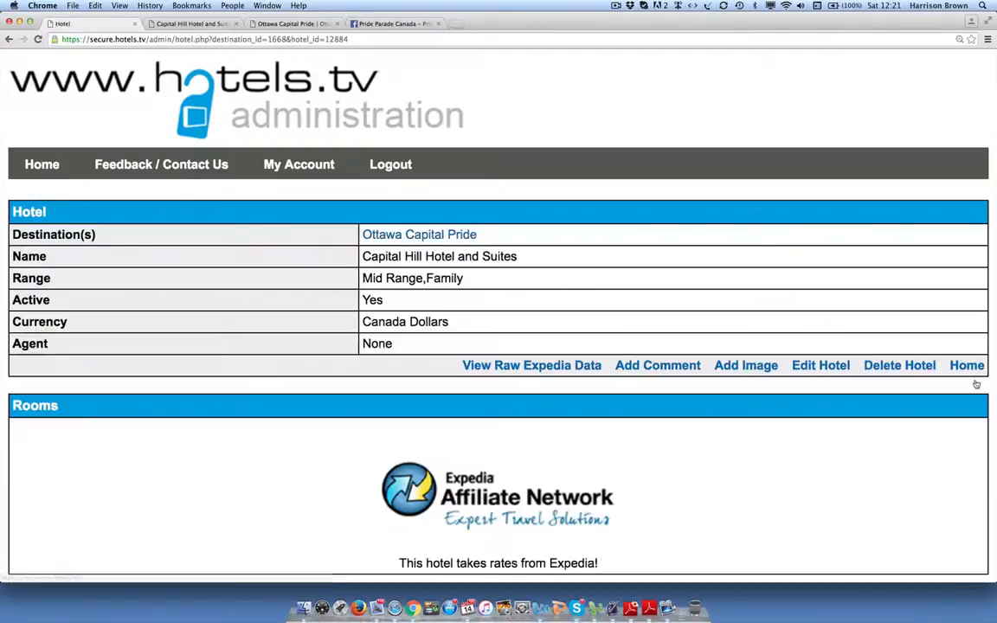
pyautogui.scroll(-3)
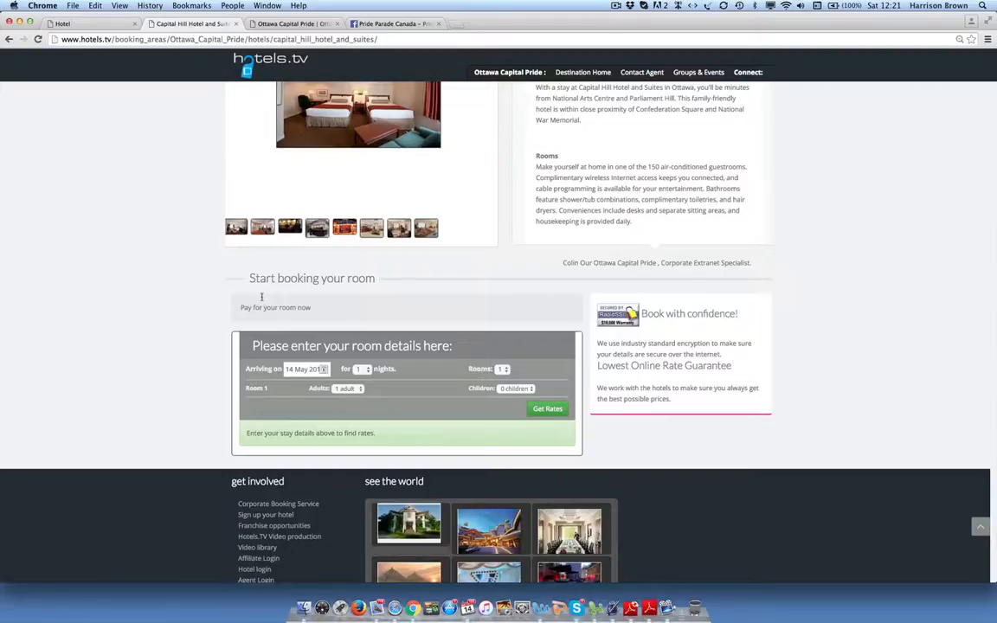
pyautogui.scroll(3)
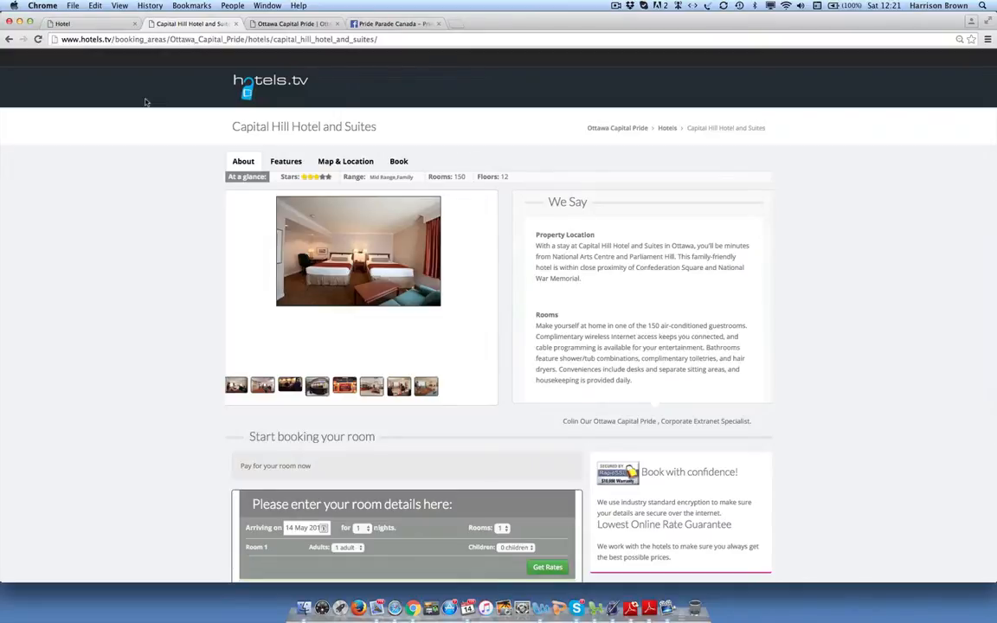
pyautogui.moveTo(206, 77)
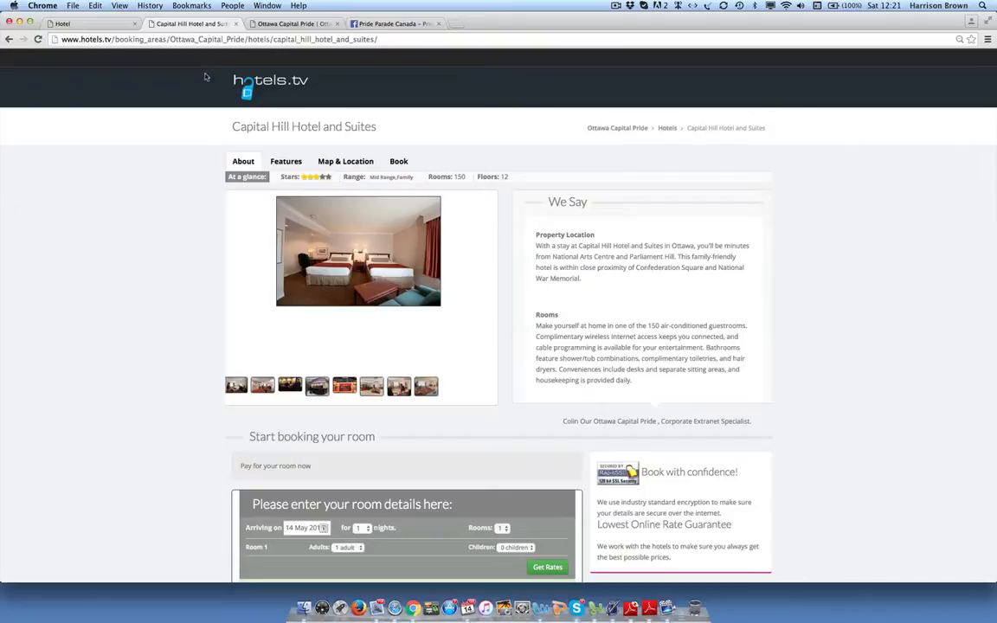
pyautogui.moveTo(361, 57)
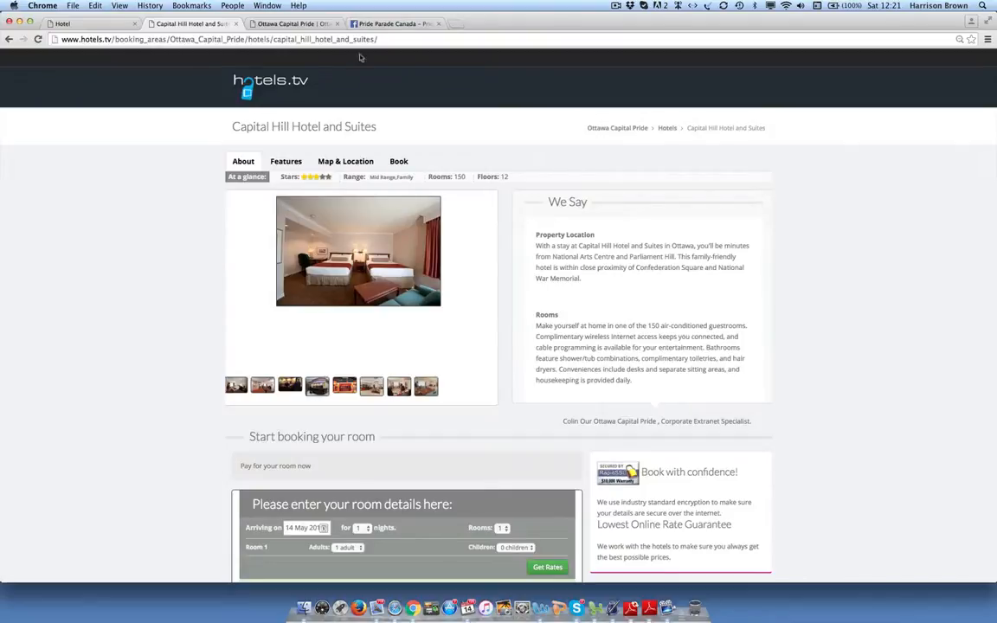
# - View the Ottawa Capital Pride website and its Facebook page, returning to the website
pyautogui.click(295, 23)
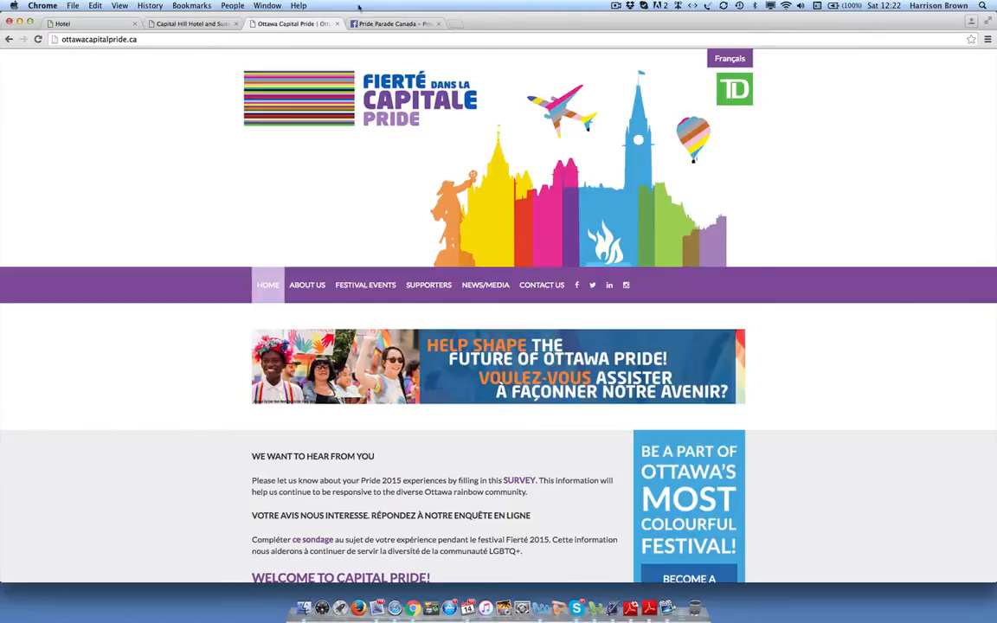
pyautogui.click(394, 23)
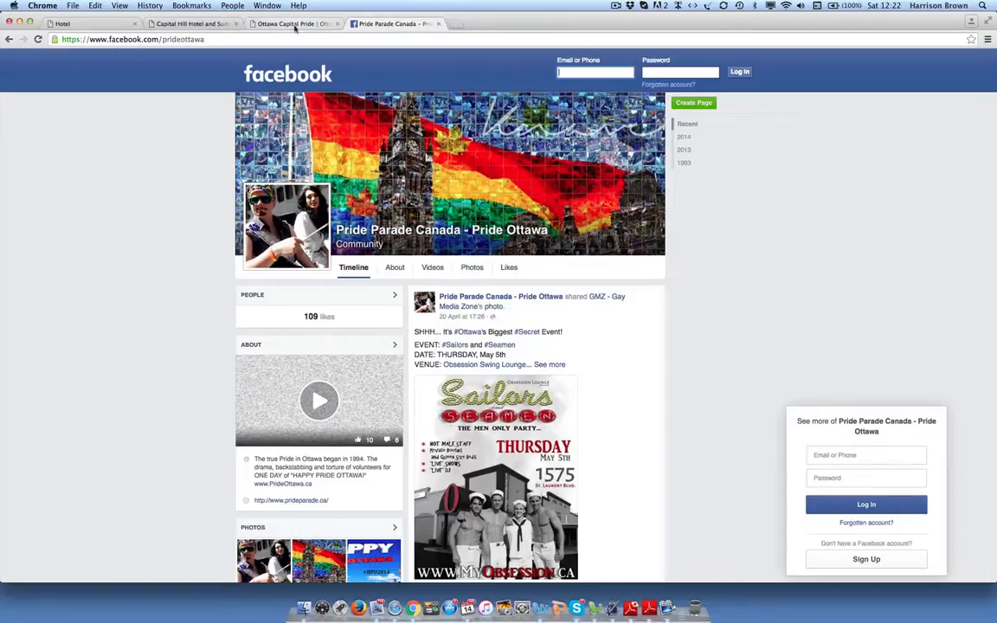
pyautogui.click(190, 23)
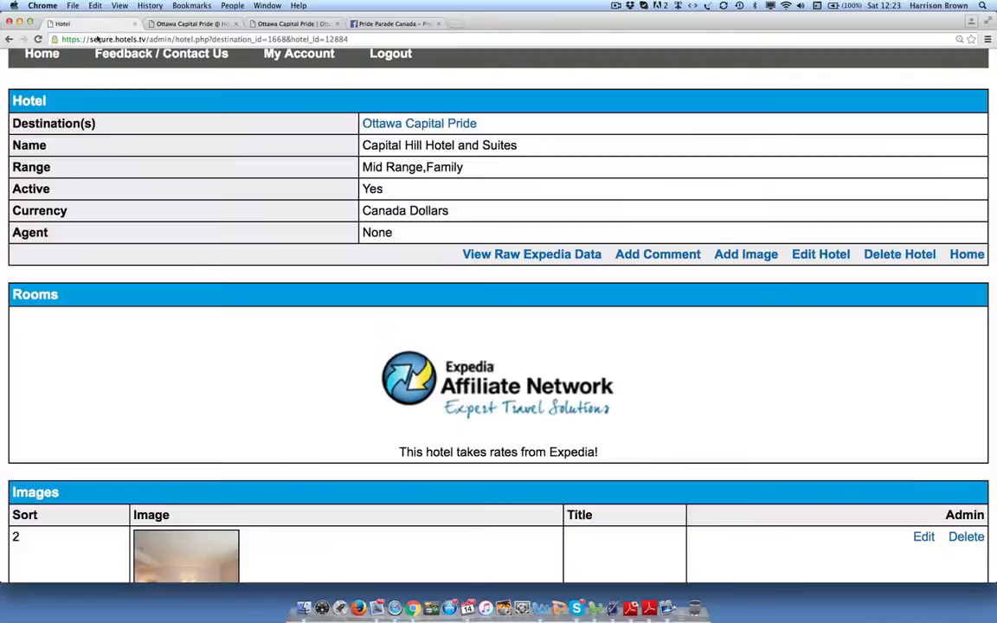
# - Scroll back to the top of the Capital Hill Hotel and Suites admin record
pyautogui.scroll(3)
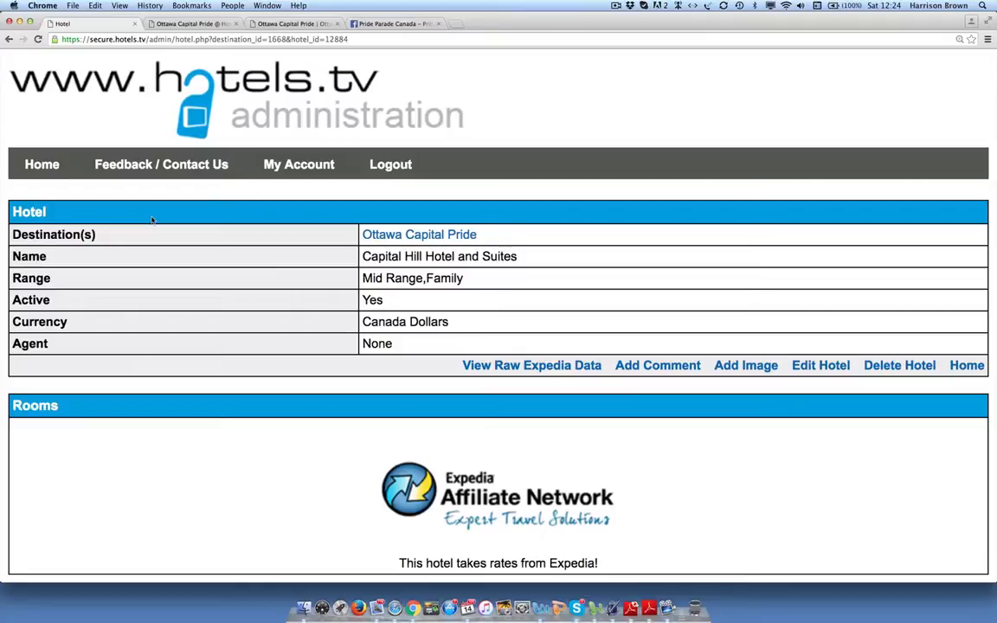
pyautogui.moveTo(420, 235)
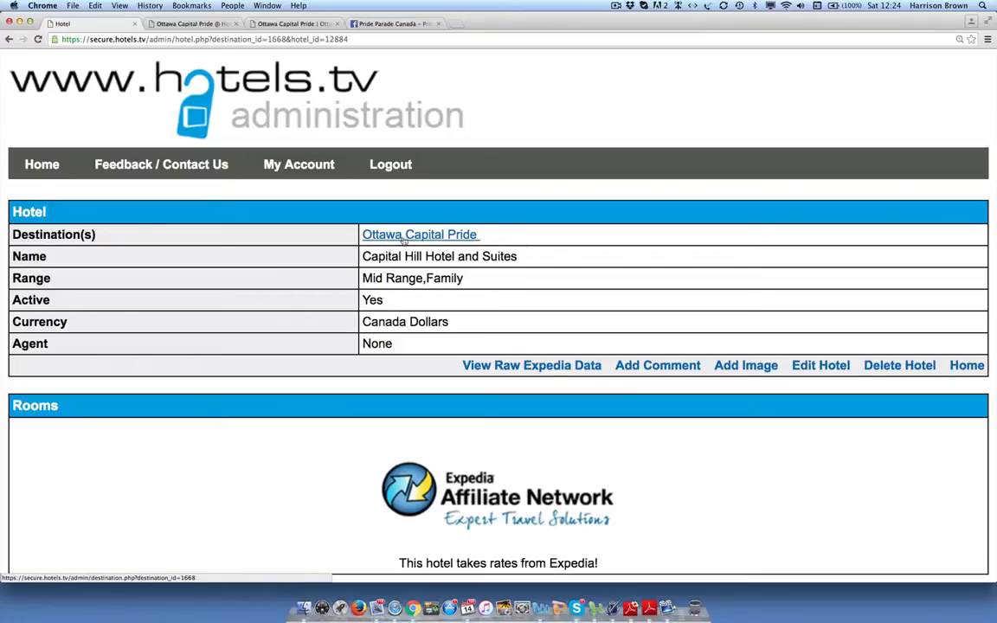
# - Open the Ottawa Capital Pride destination record and its Edit Dest form
pyautogui.click(420, 235)
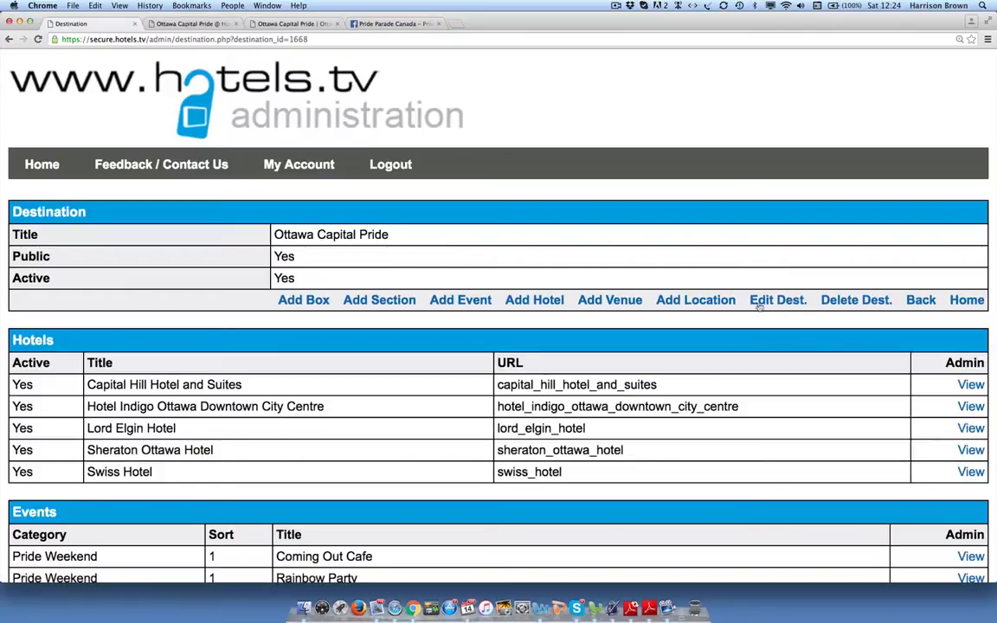
pyautogui.click(778, 299)
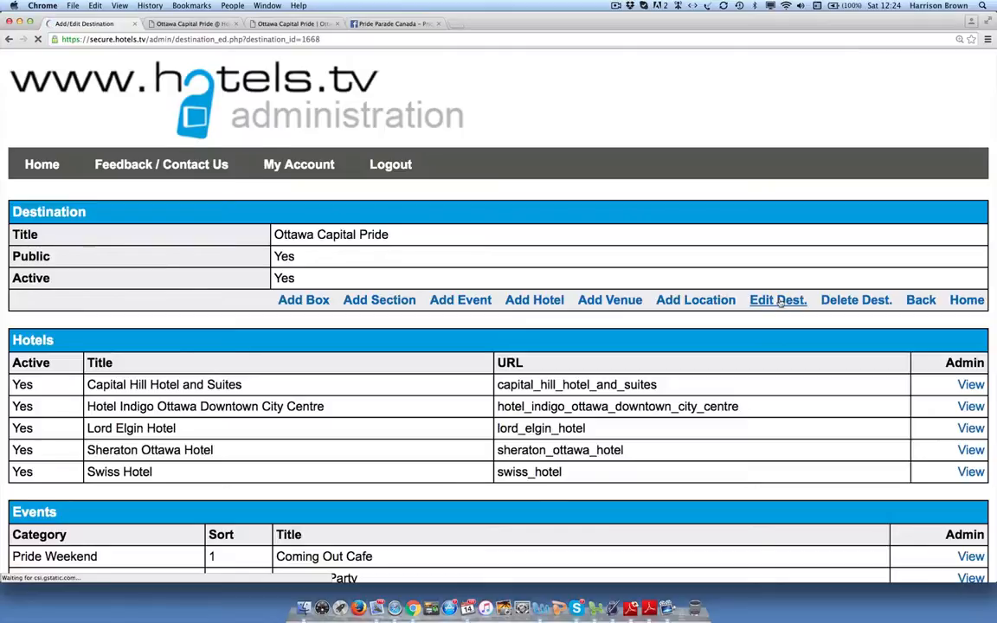
pyautogui.click(779, 299)
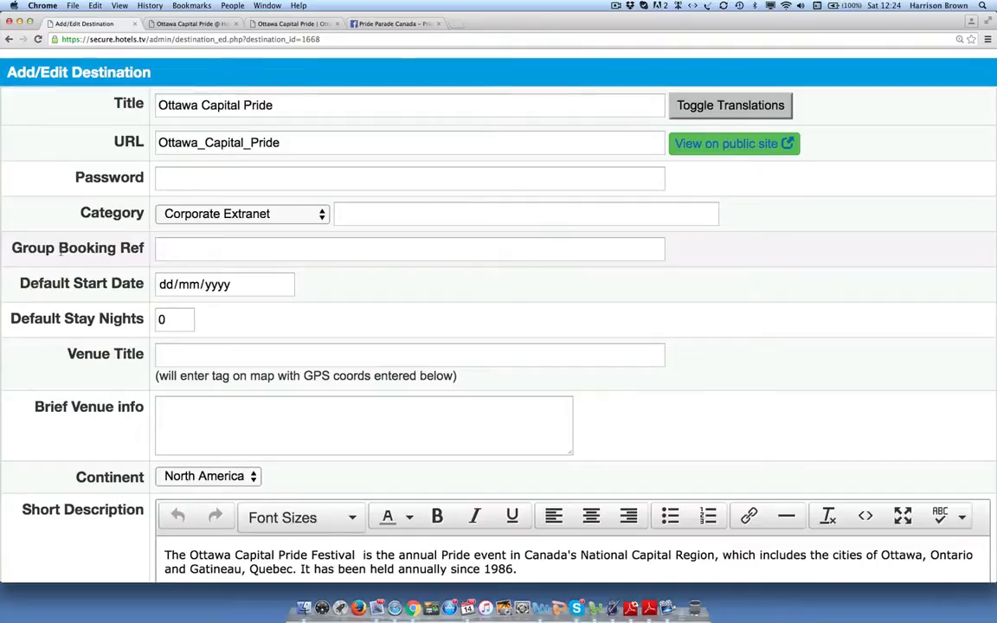
# - Enter C1234 as the Ottawa Capital Pride group booking reference
pyautogui.click(410, 248)
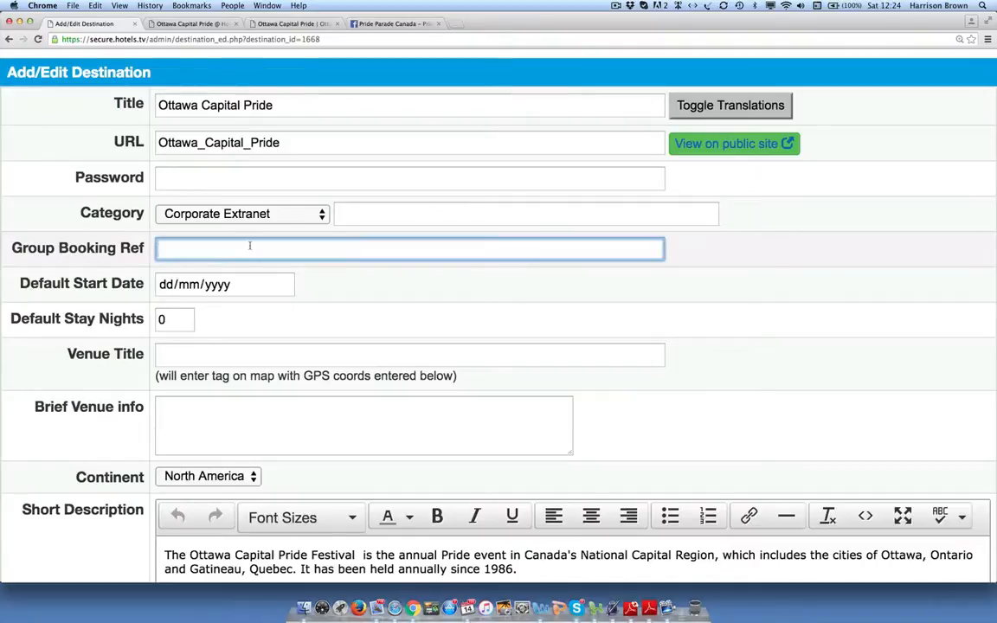
pyautogui.write('C1234')
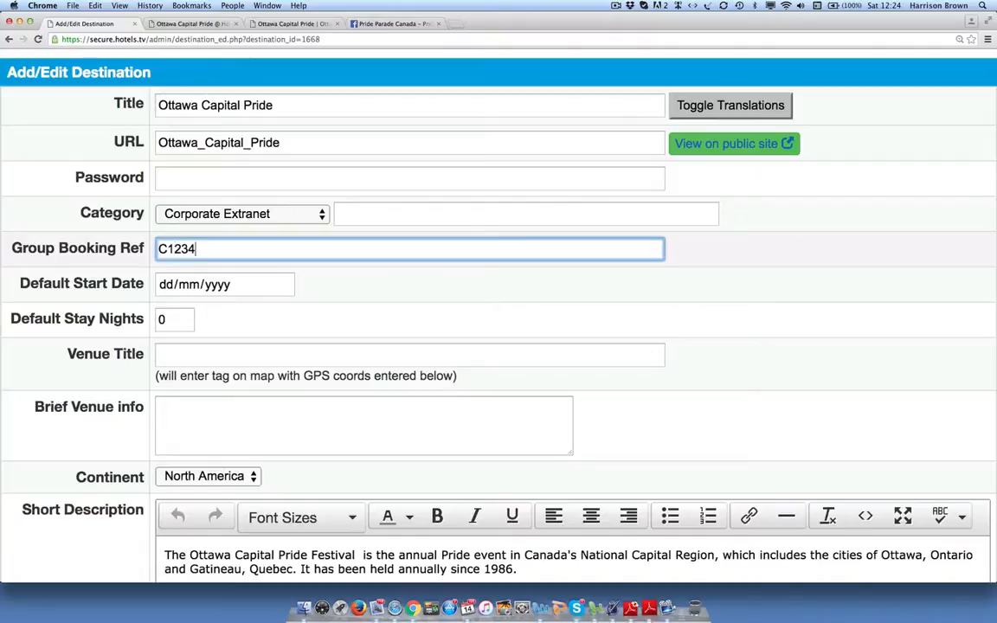
pyautogui.write('5676')
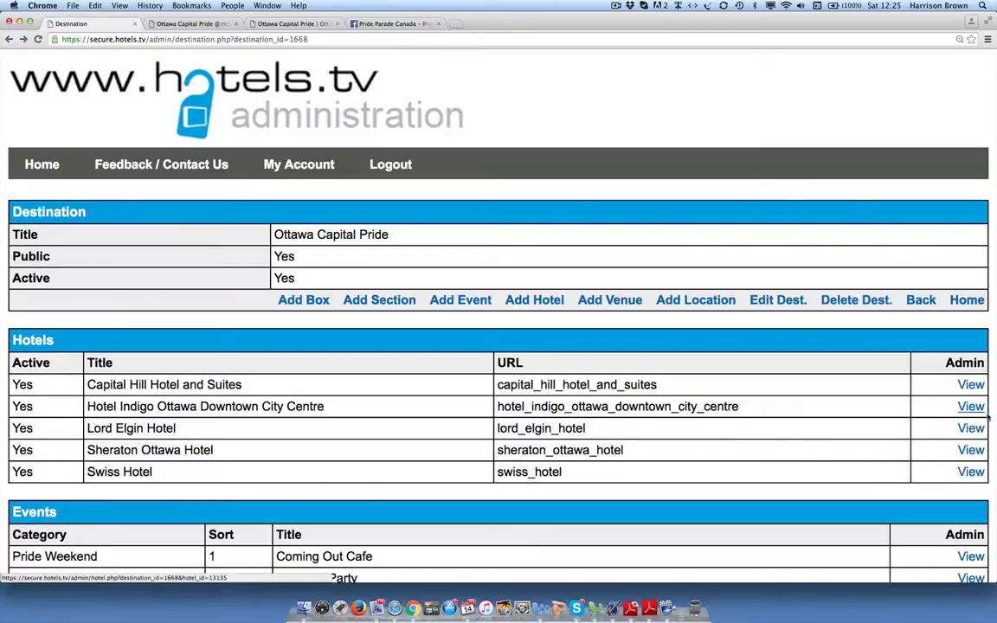
# - Open the Capital Hill Hotel and Suites admin record via View
pyautogui.click(971, 385)
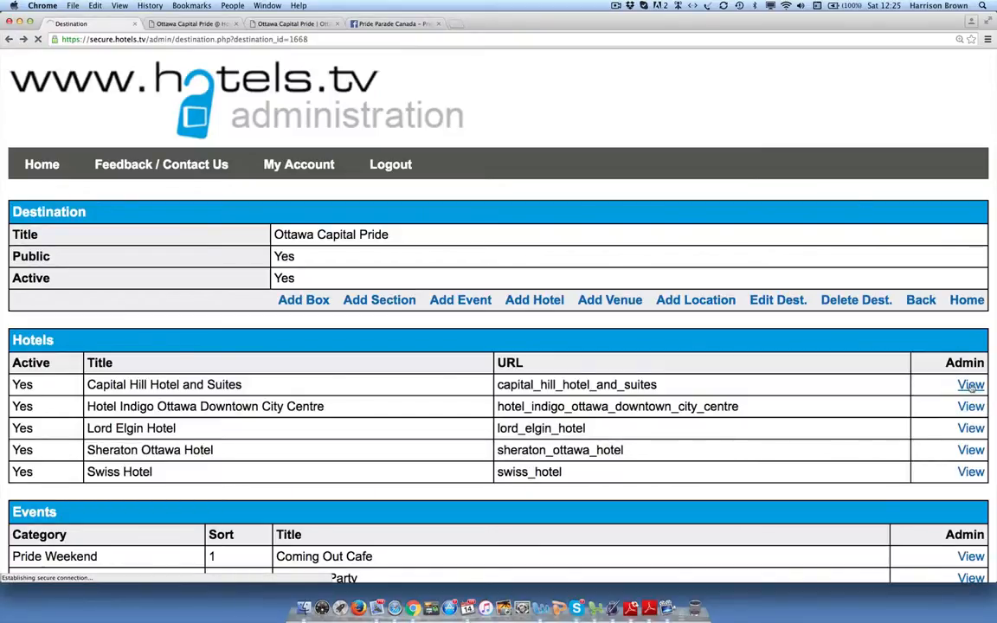
pyautogui.click(971, 384)
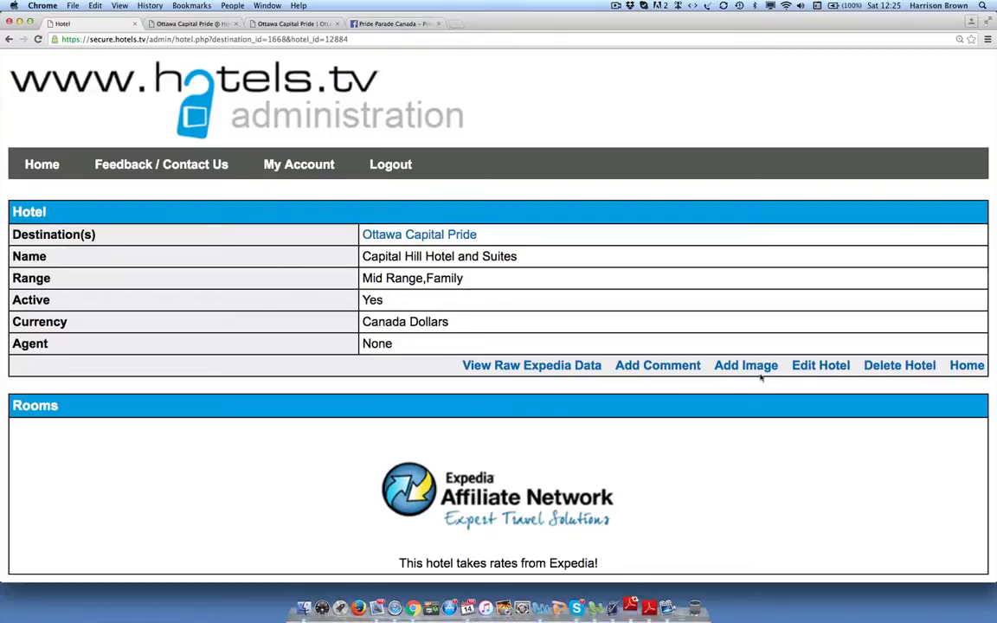
# - Open the Capital Hill hotel's edit form and scroll to Misc/System
pyautogui.click(820, 364)
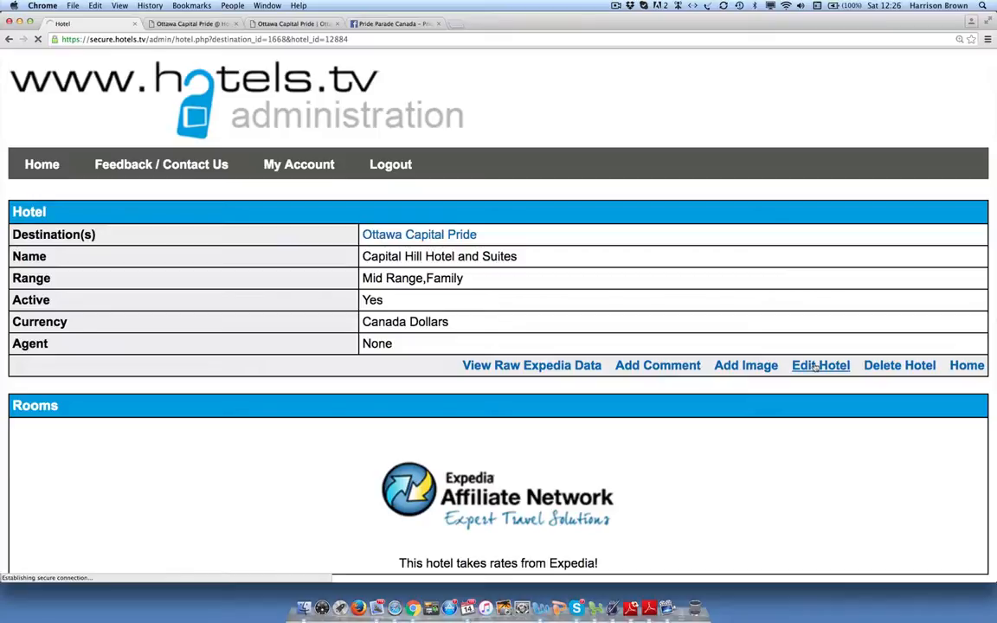
pyautogui.click(820, 365)
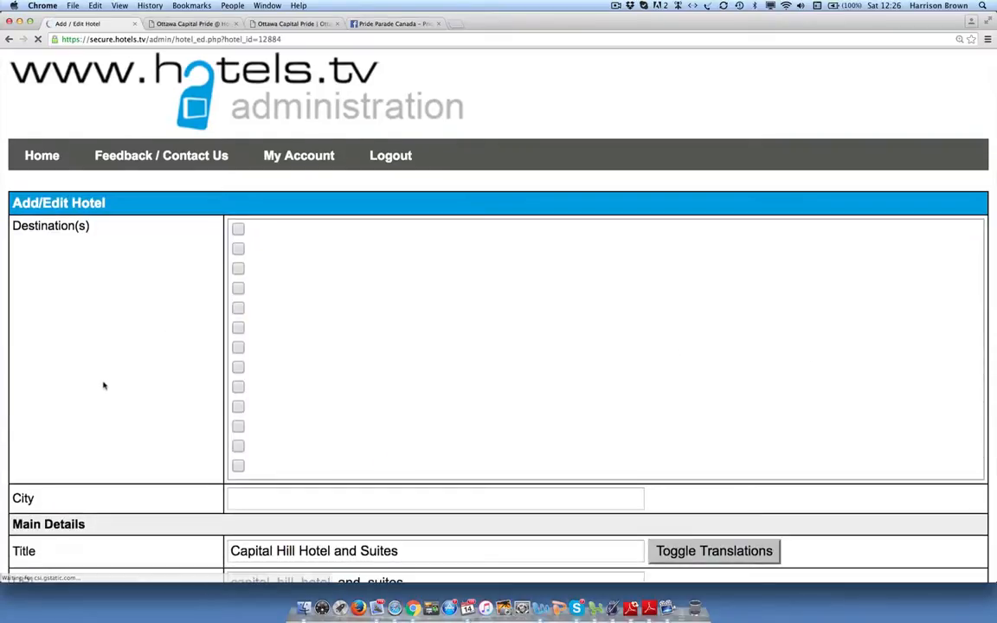
pyautogui.scroll(-3)
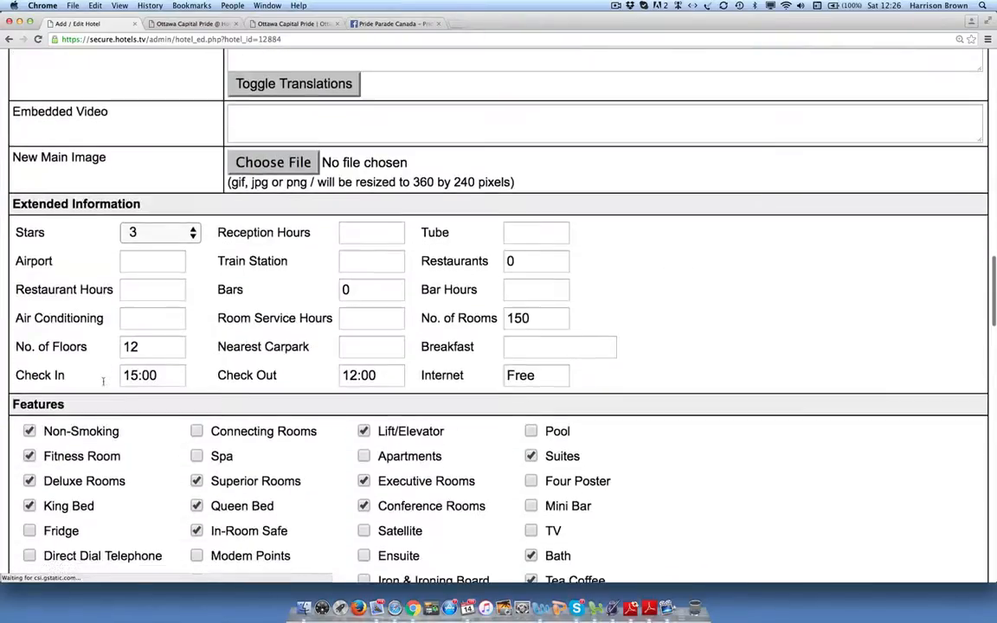
pyautogui.scroll(3)
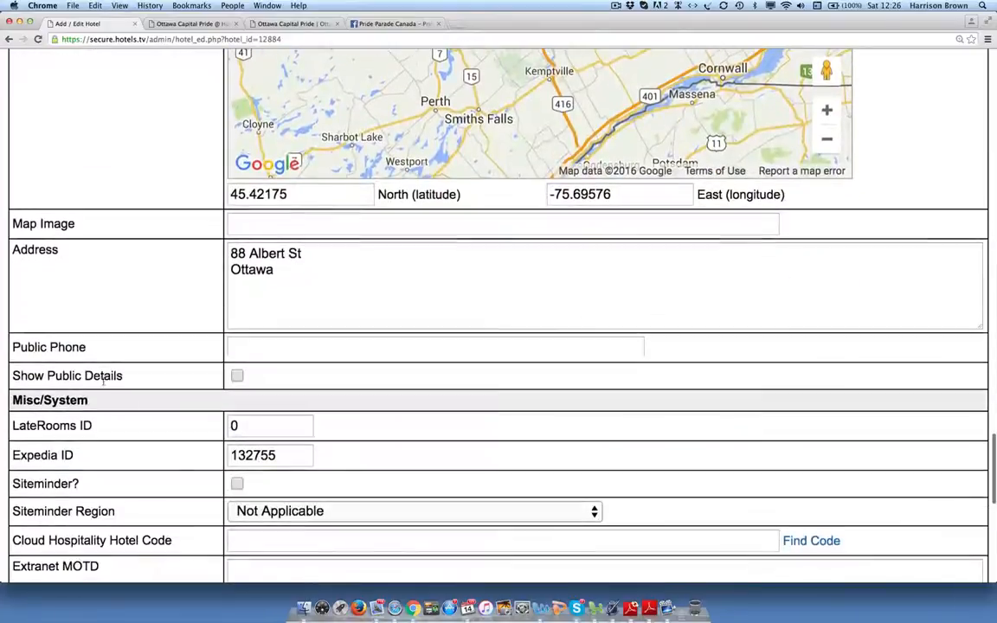
pyautogui.scroll(-3)
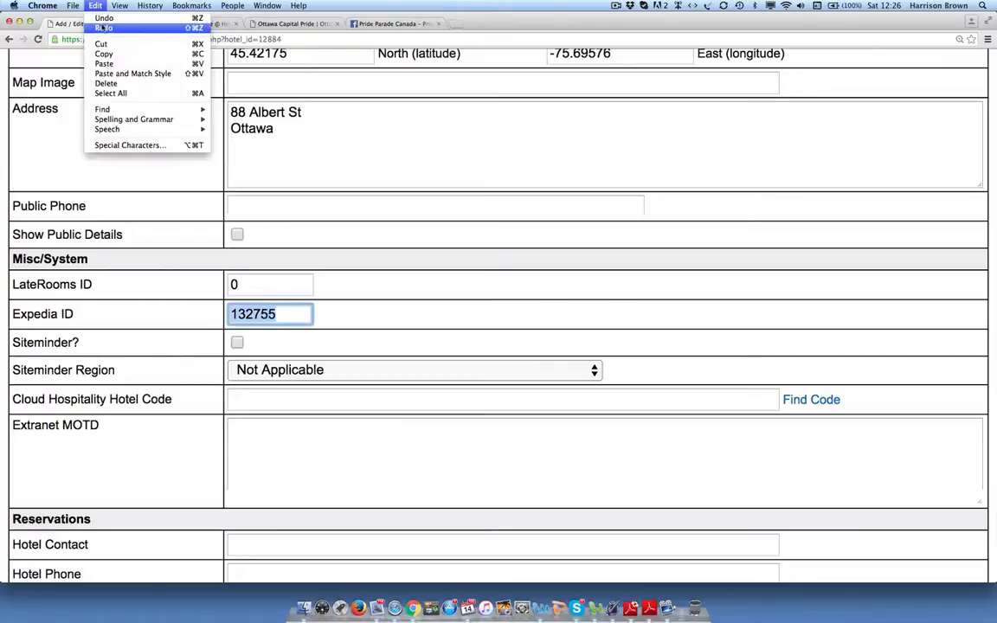
# - Cut Expedia ID 132755 and paste it into the Extranet MOTD field
pyautogui.click(106, 83)
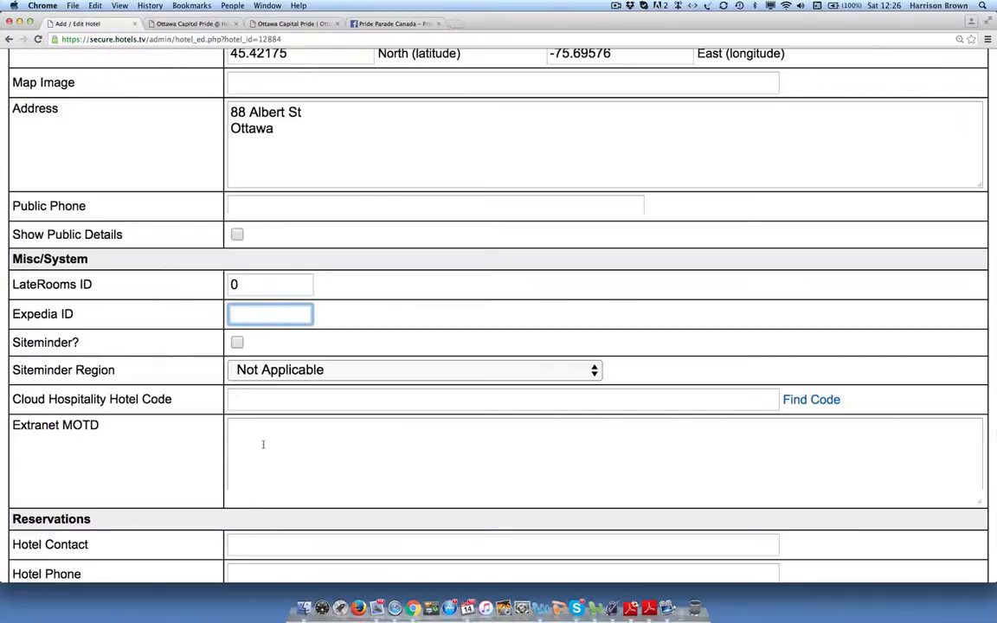
pyautogui.click(95, 5)
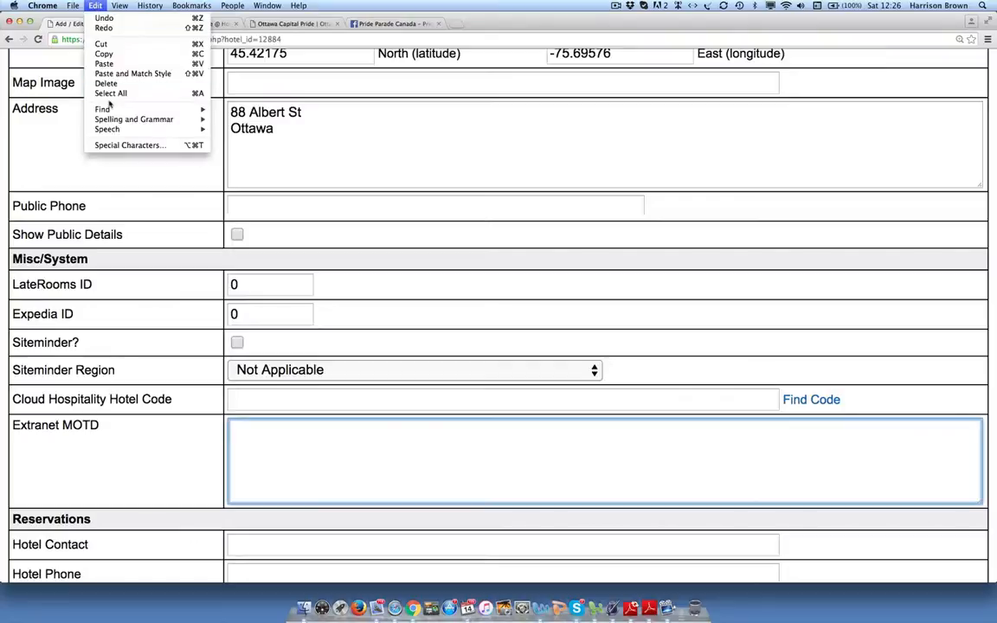
pyautogui.click(103, 64)
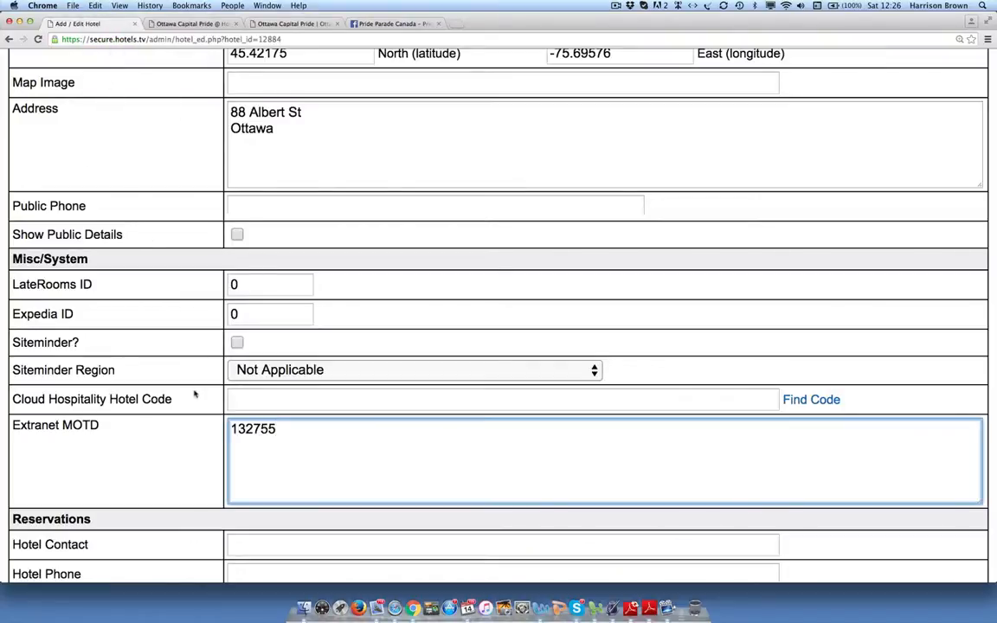
pyautogui.moveTo(222, 450)
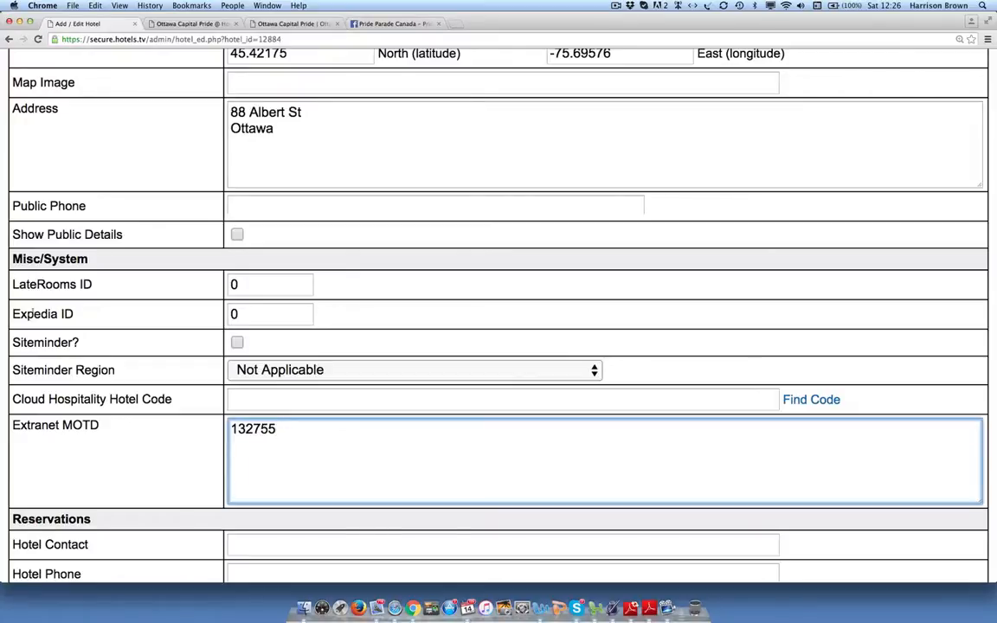
pyautogui.scroll(-3)
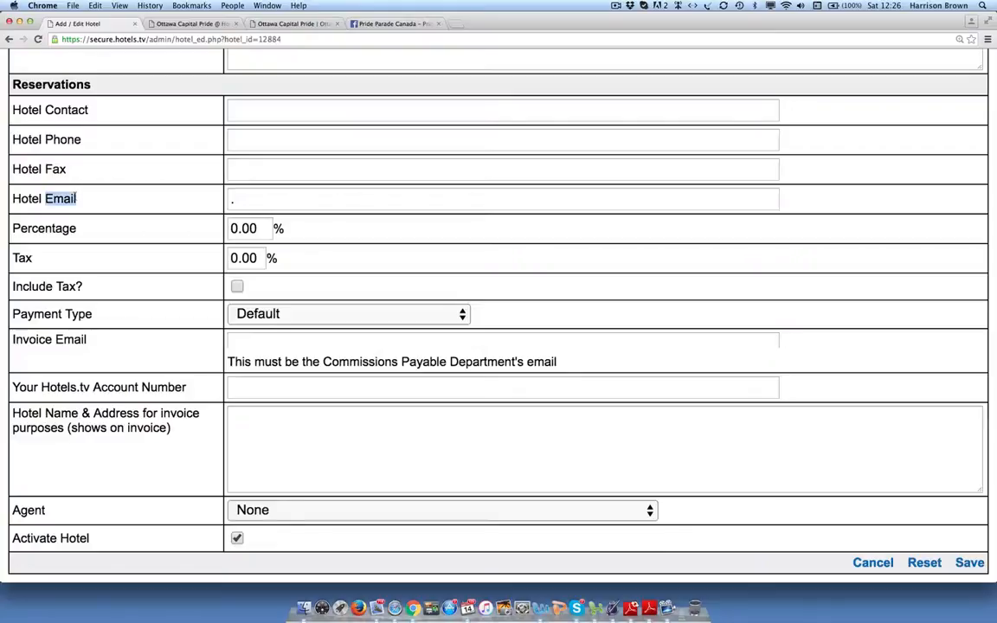
pyautogui.click(502, 198)
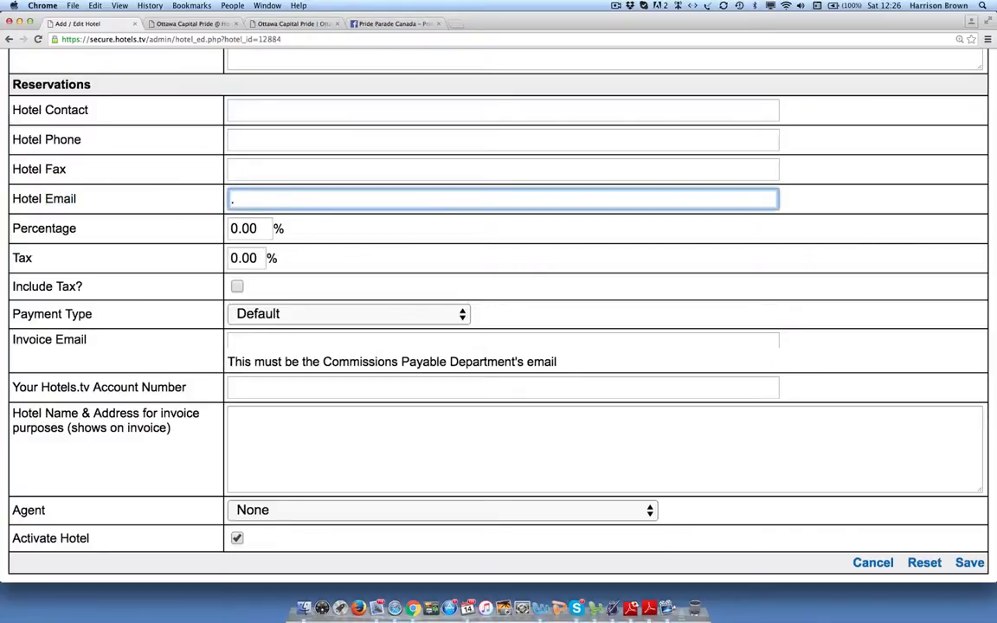
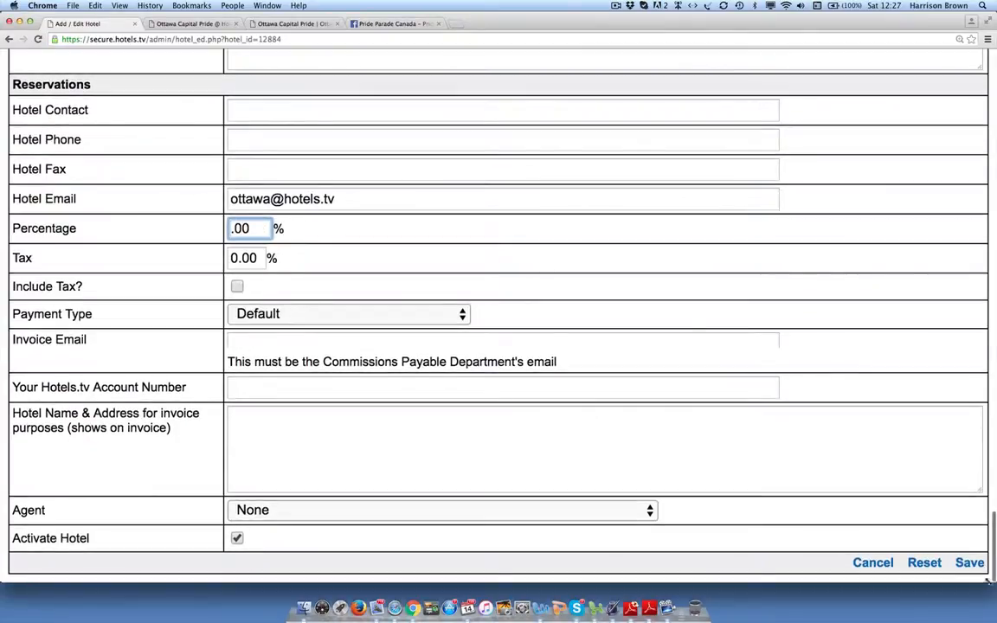
# - Save the hotel edits and continue back to the hotel record
pyautogui.click(970, 563)
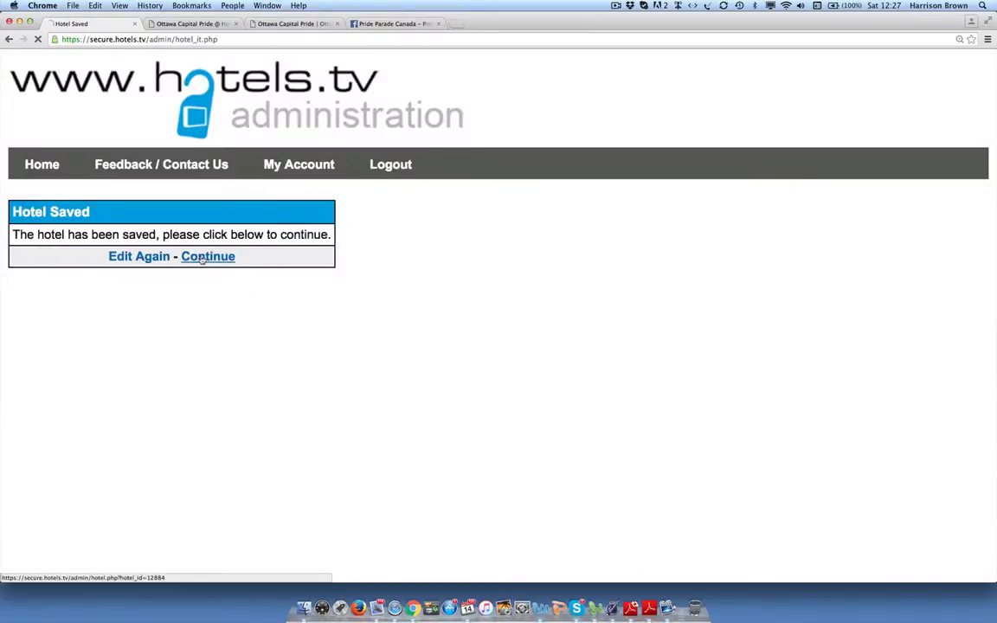
pyautogui.click(208, 257)
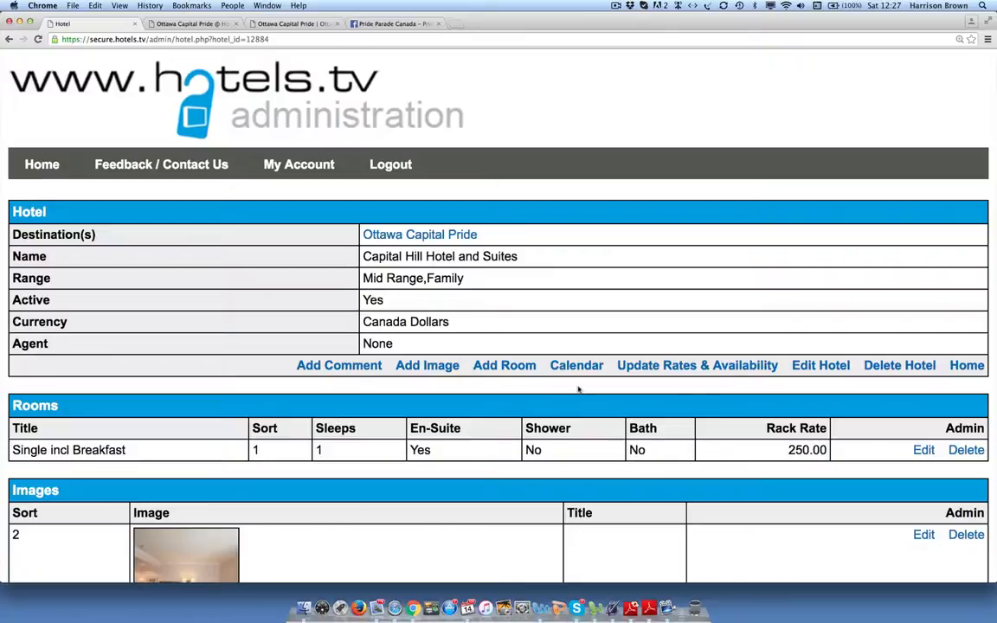
pyautogui.moveTo(230, 444)
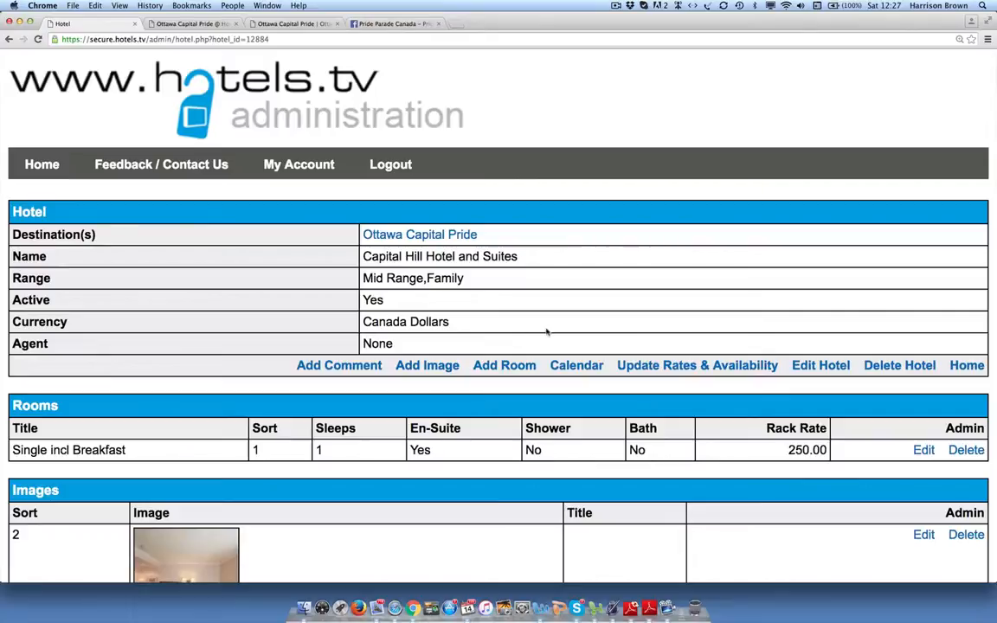
pyautogui.moveTo(505, 365)
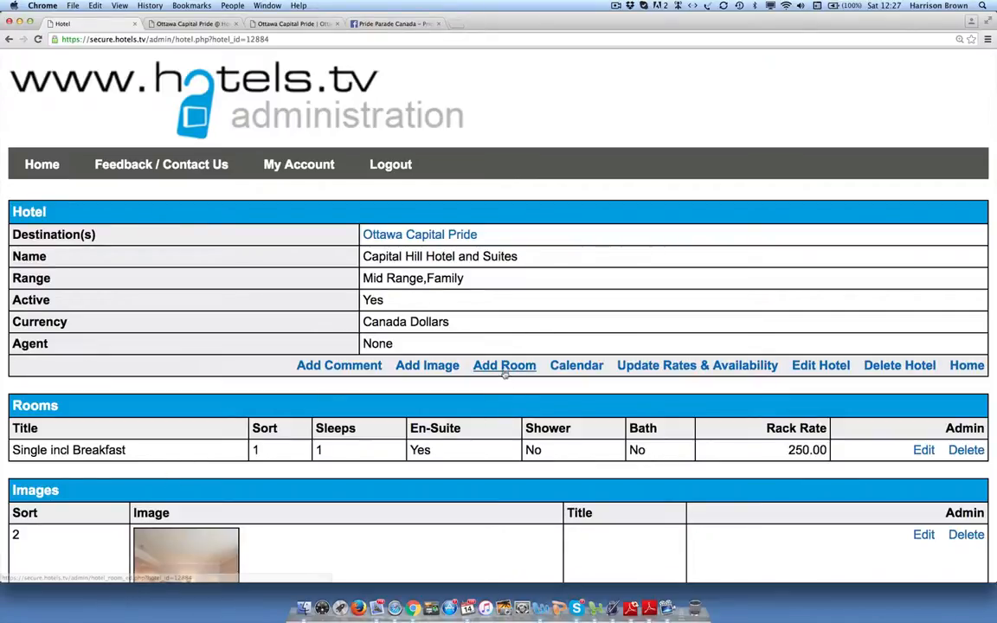
pyautogui.click(504, 365)
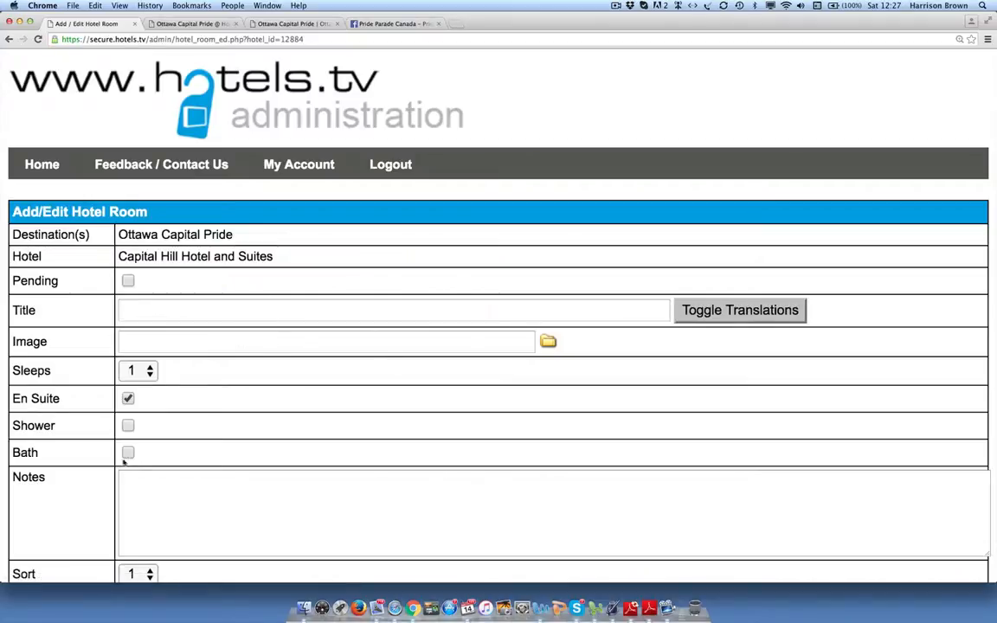
pyautogui.click(128, 425)
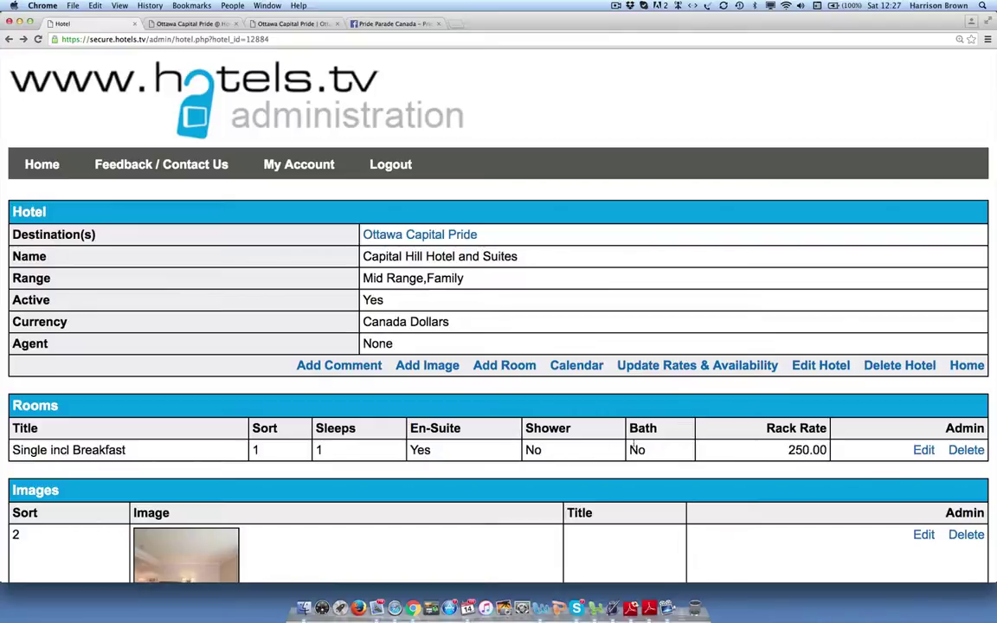
# - Save Single incl Breakfast at 150.00 with 5 rooms for 14–19 May 2016
pyautogui.click(697, 365)
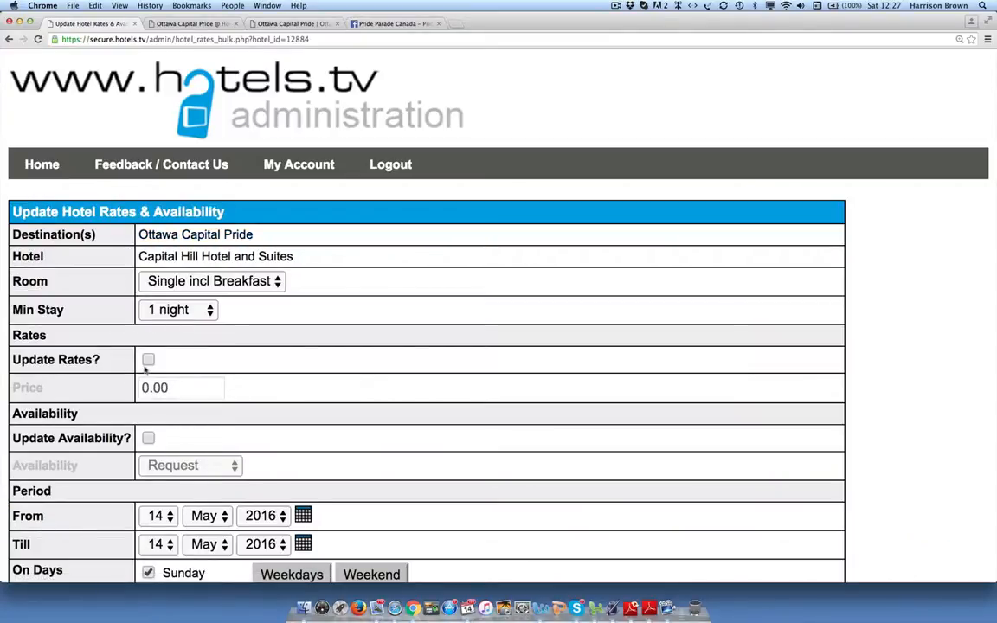
pyautogui.click(148, 360)
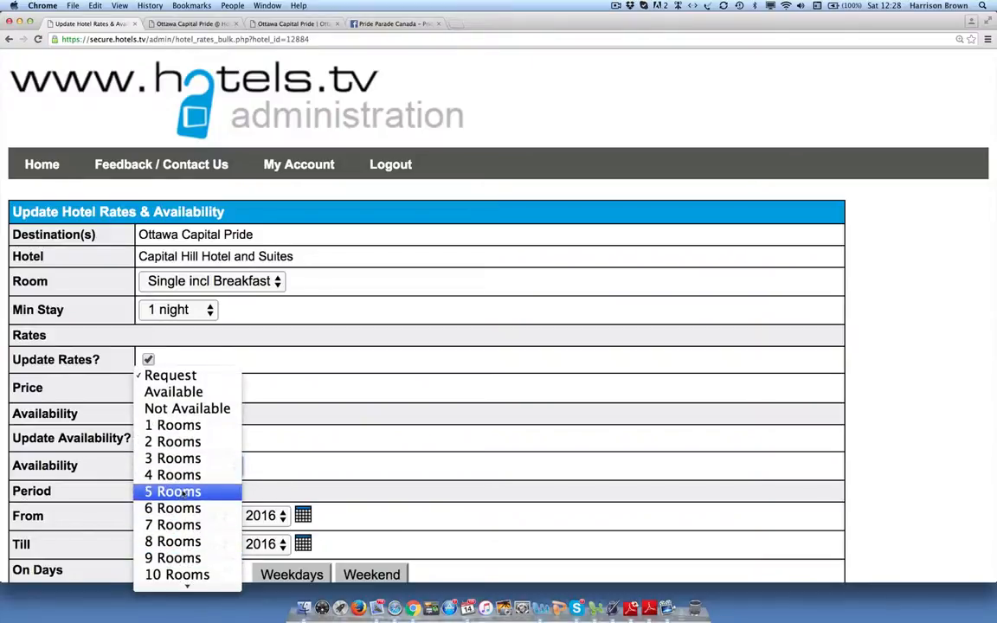
pyautogui.click(173, 491)
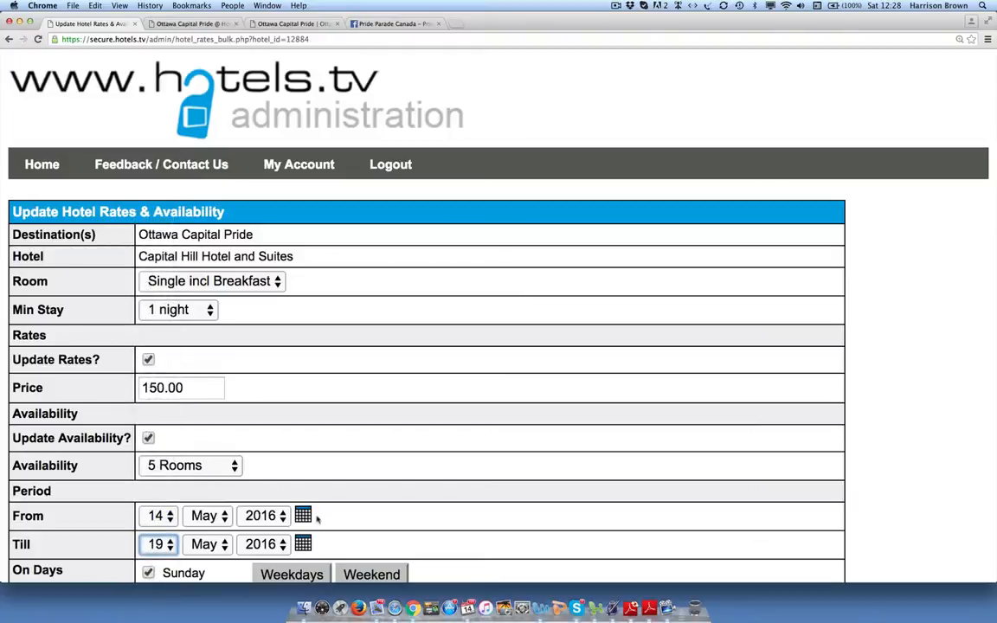
pyautogui.moveTo(186, 516)
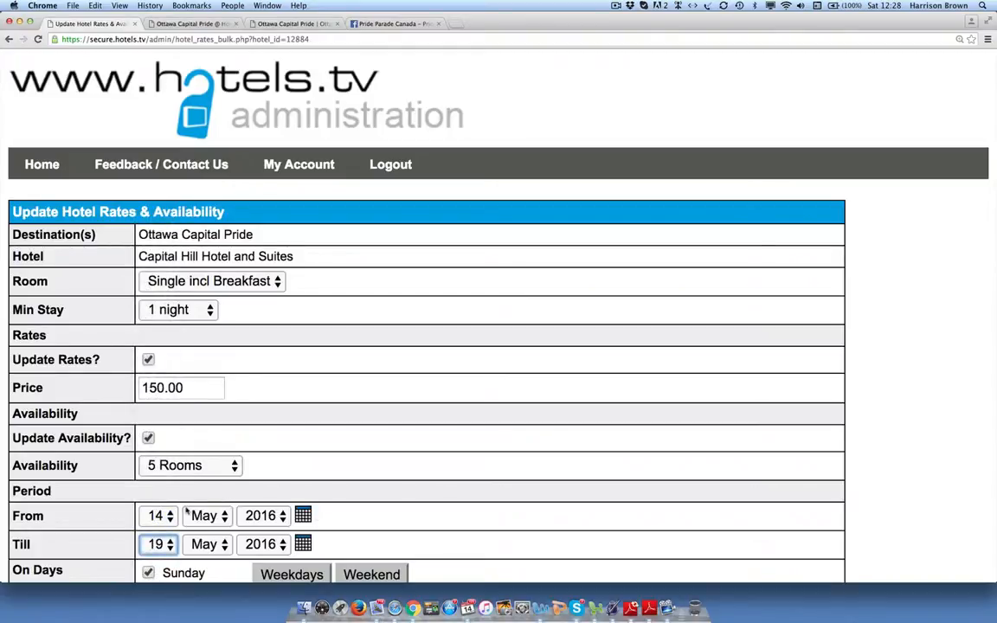
pyautogui.scroll(-3)
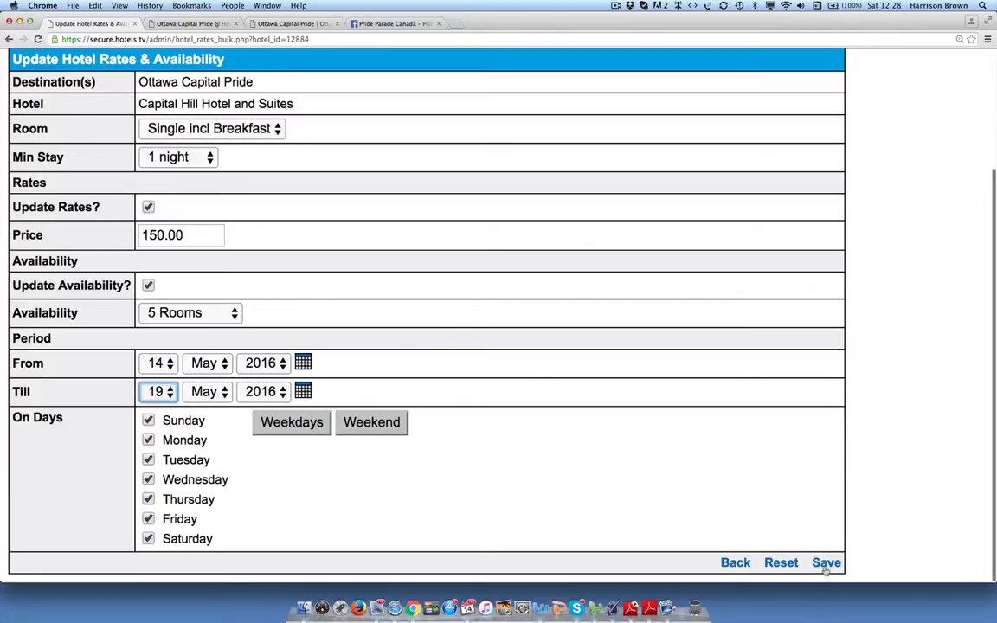
pyautogui.click(826, 563)
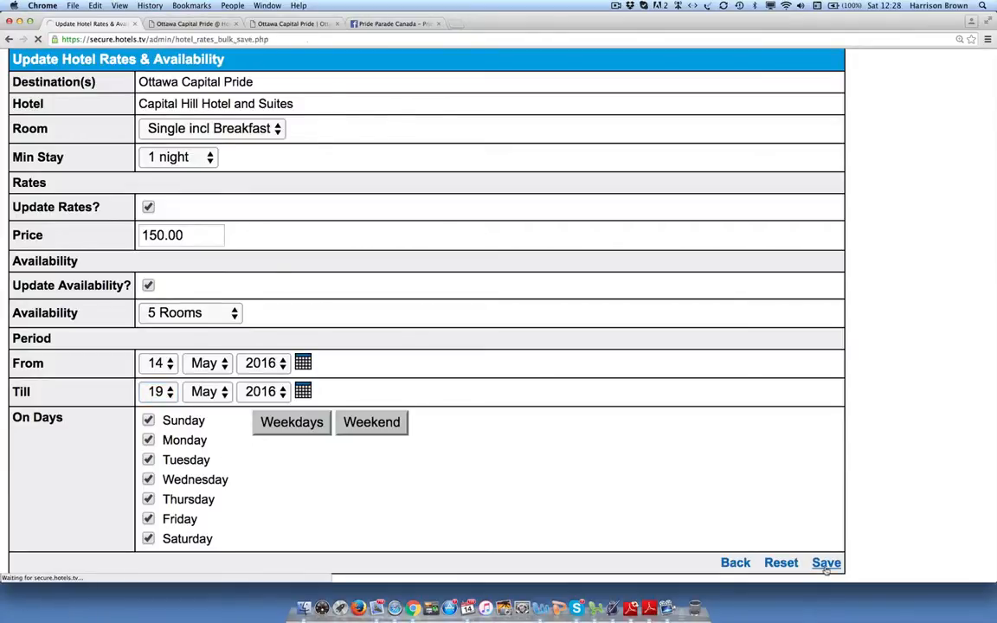
pyautogui.click(826, 563)
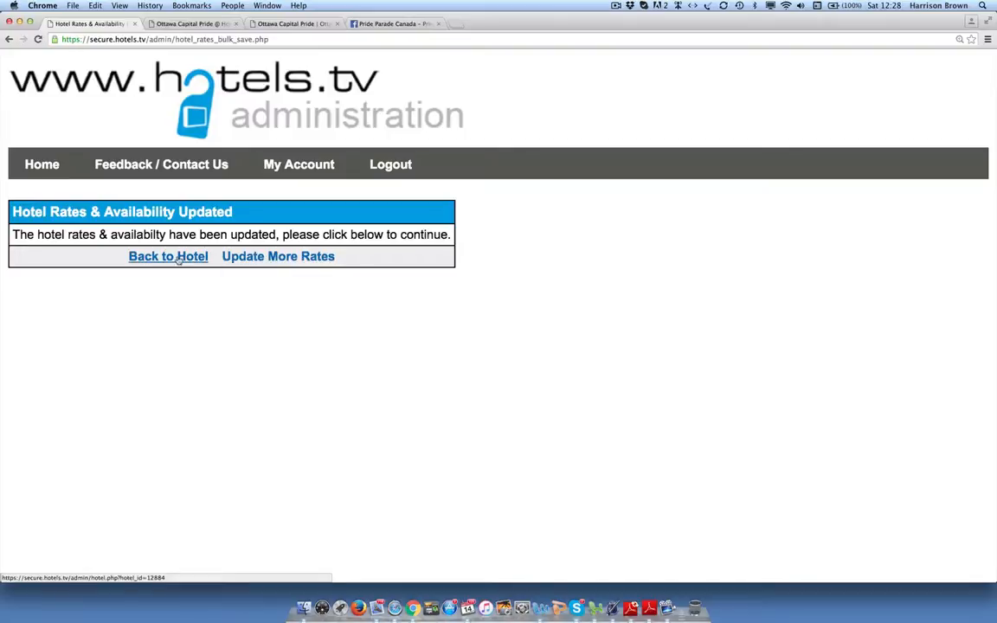
pyautogui.click(168, 257)
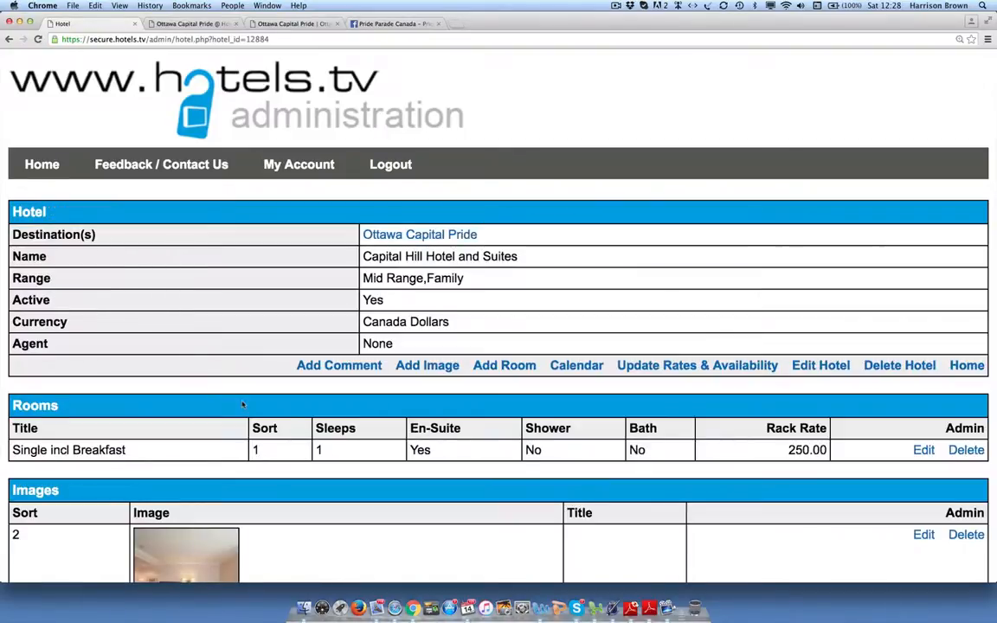
# - Search the public booking page for 2 nights from 14 May 2016 and check Single incl Breakfast at CAD 150
pyautogui.scroll(-3)
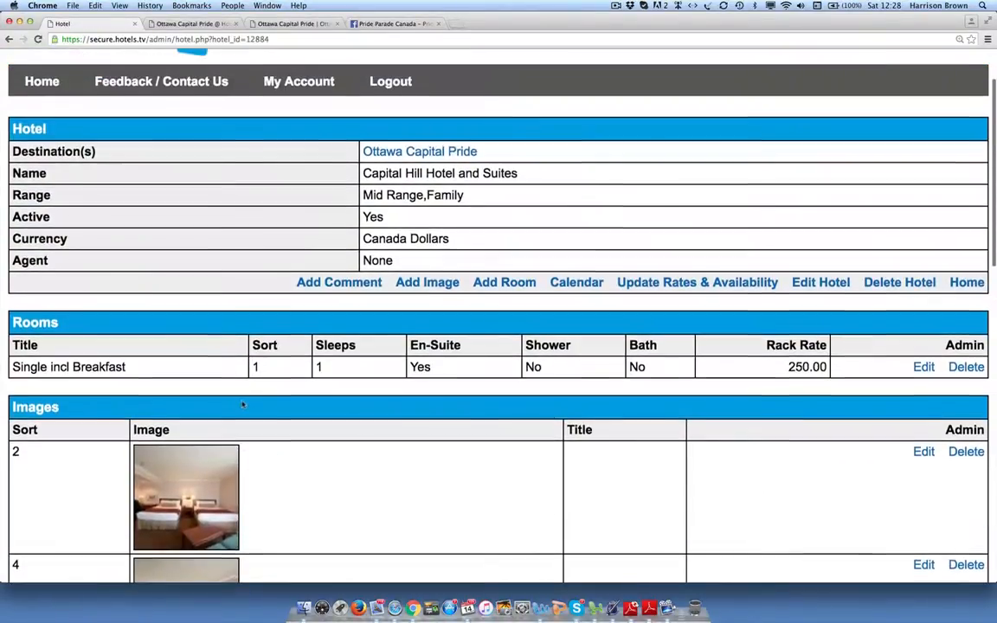
pyautogui.click(190, 23)
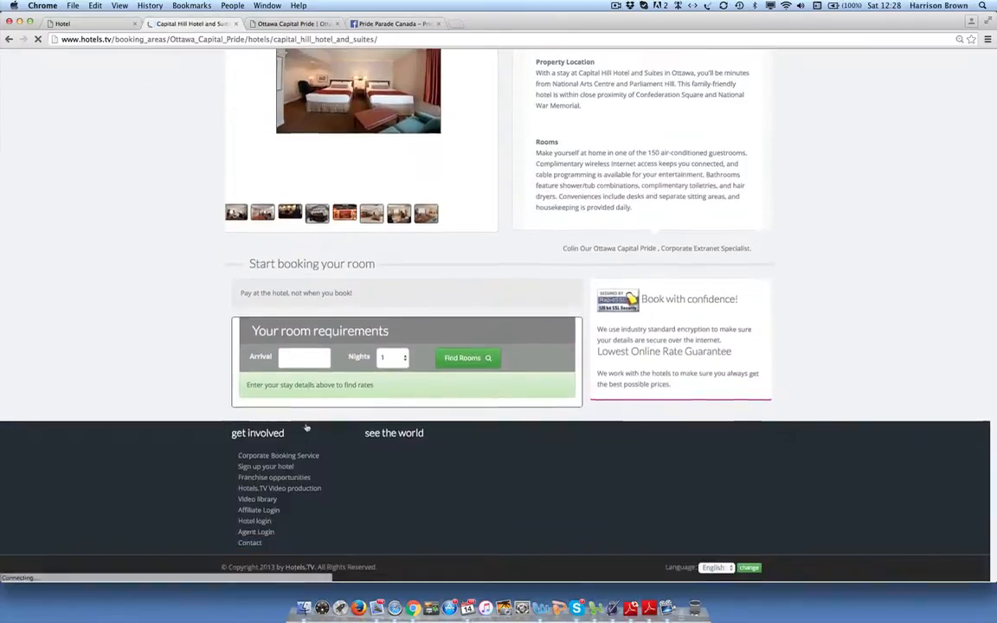
pyautogui.click(304, 358)
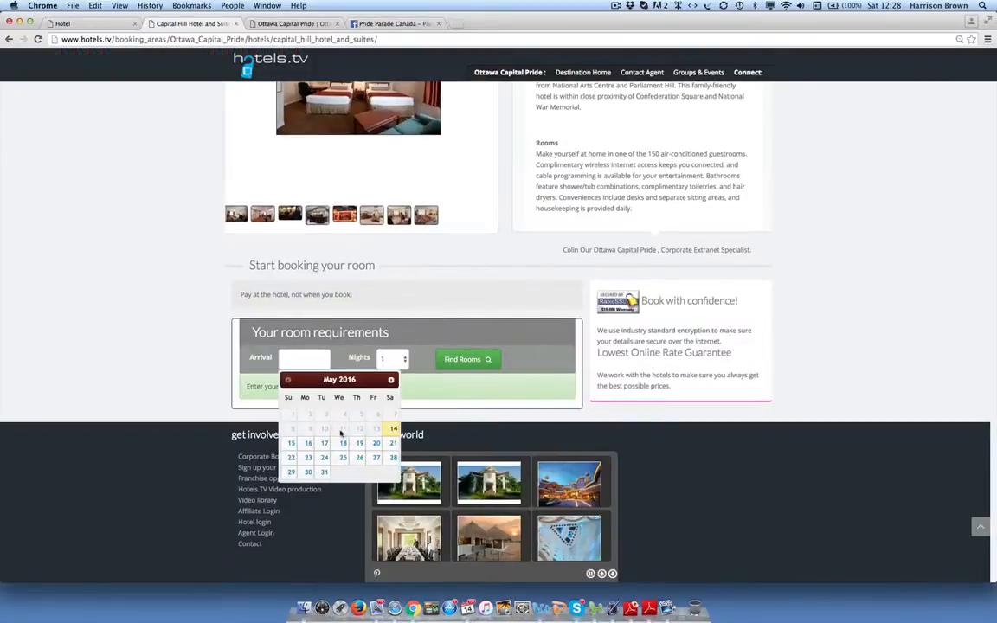
pyautogui.click(393, 429)
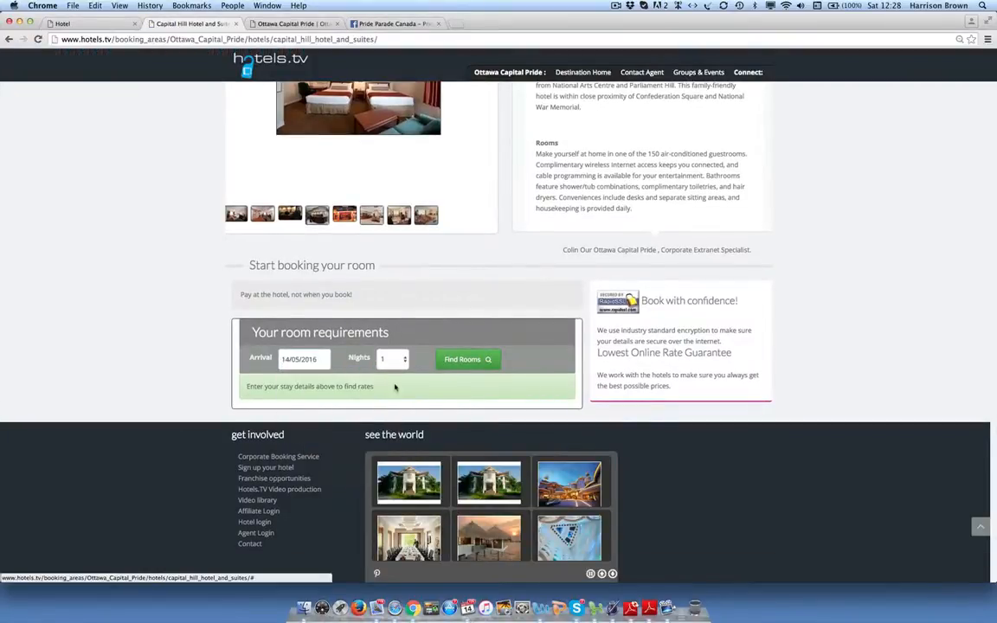
pyautogui.click(392, 360)
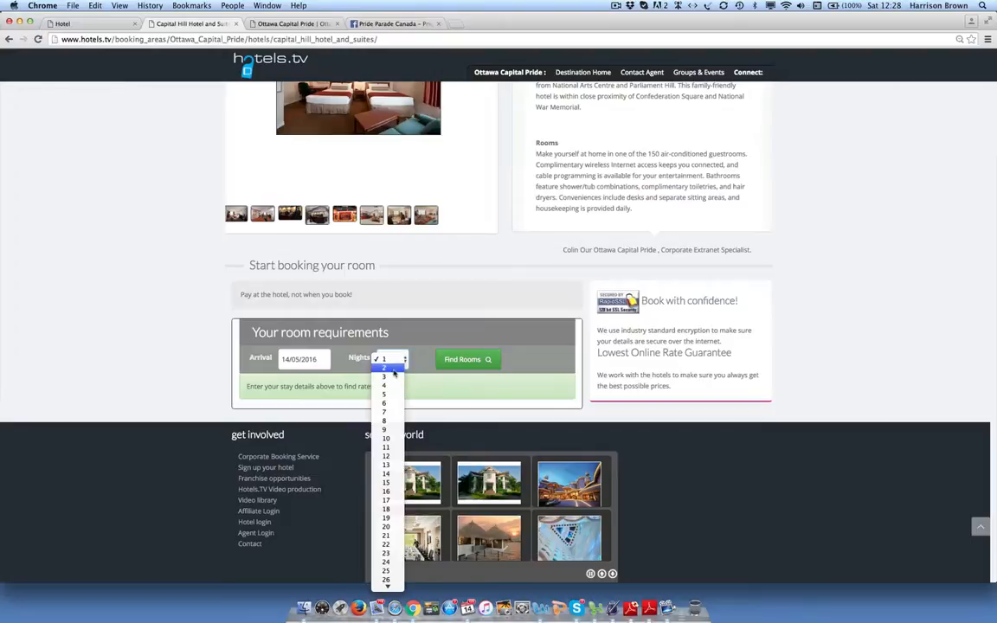
pyautogui.click(384, 374)
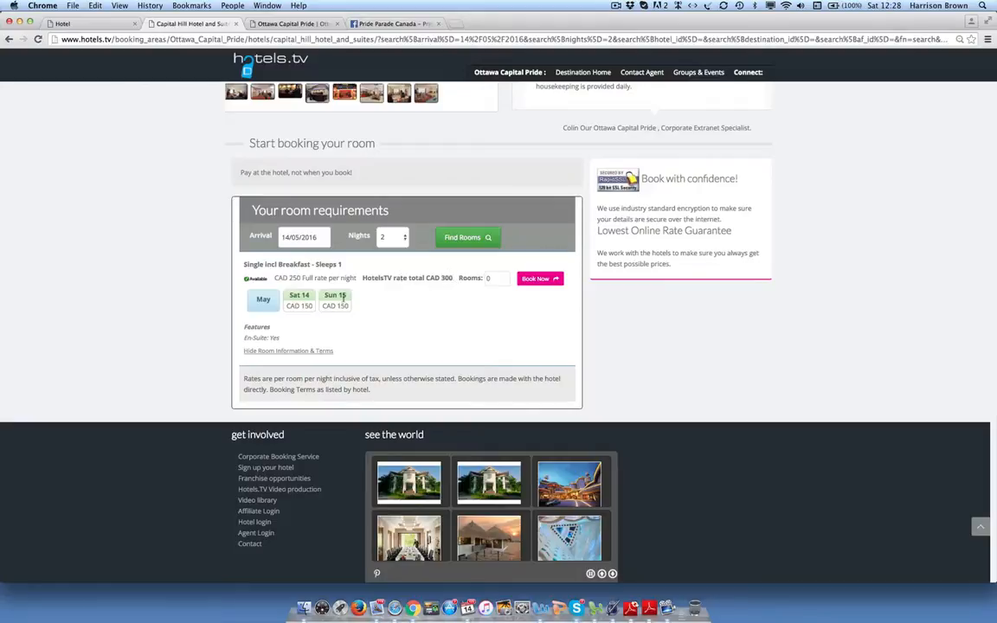
pyautogui.click(496, 278)
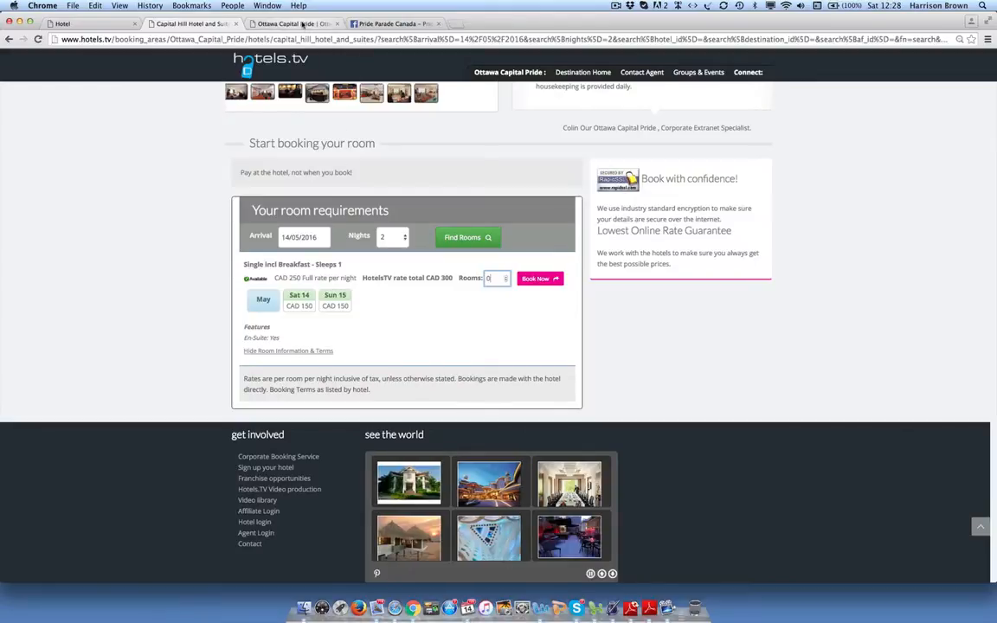
pyautogui.scroll(3)
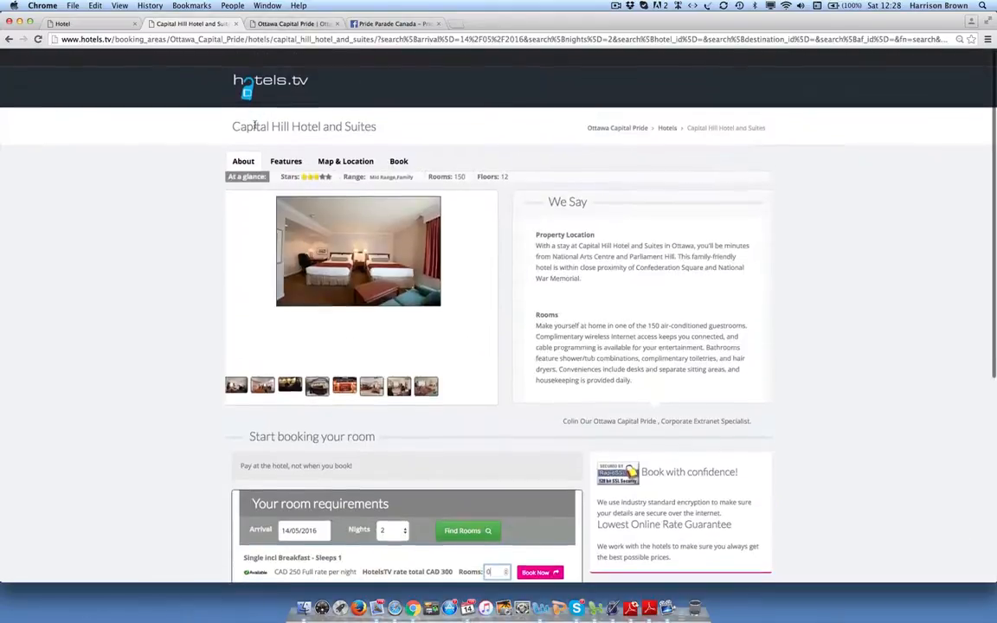
pyautogui.scroll(-3)
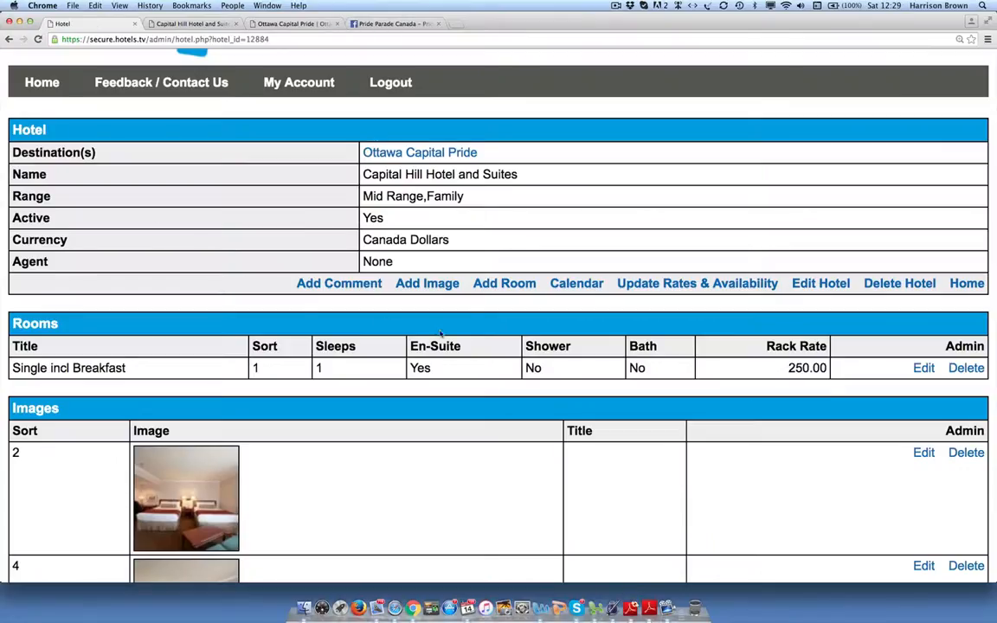
# - Open the admin rates calendar and scroll to 14–19 May, showing 150 with 5 rooms
pyautogui.click(576, 283)
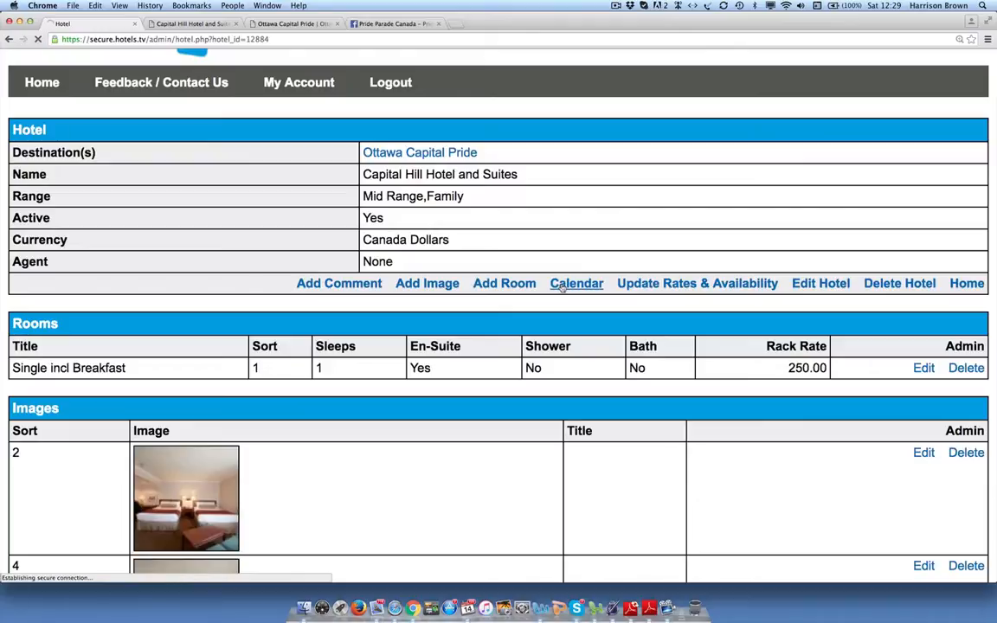
pyautogui.click(577, 283)
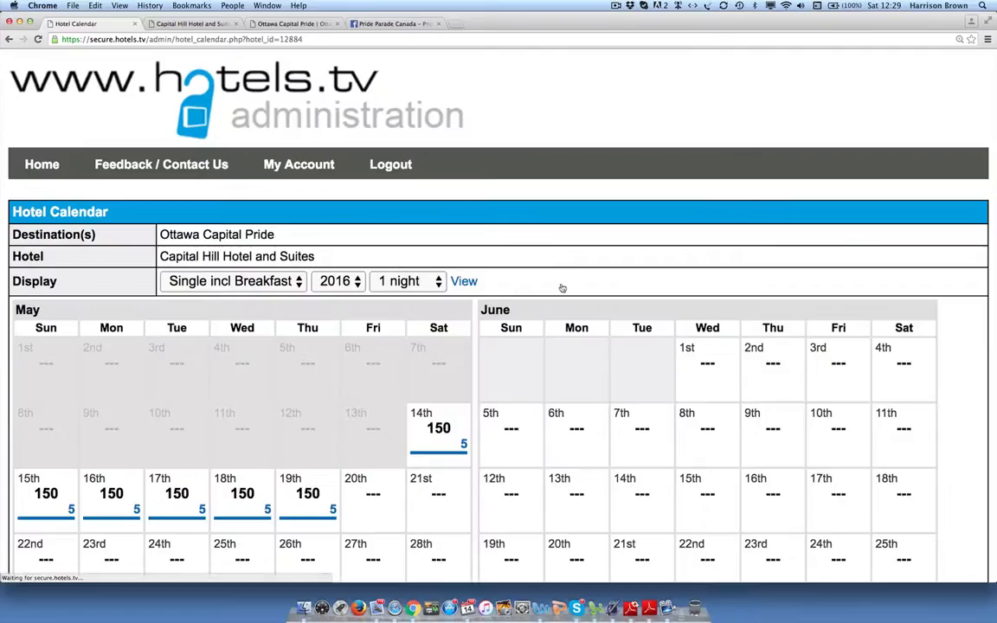
pyautogui.scroll(-3)
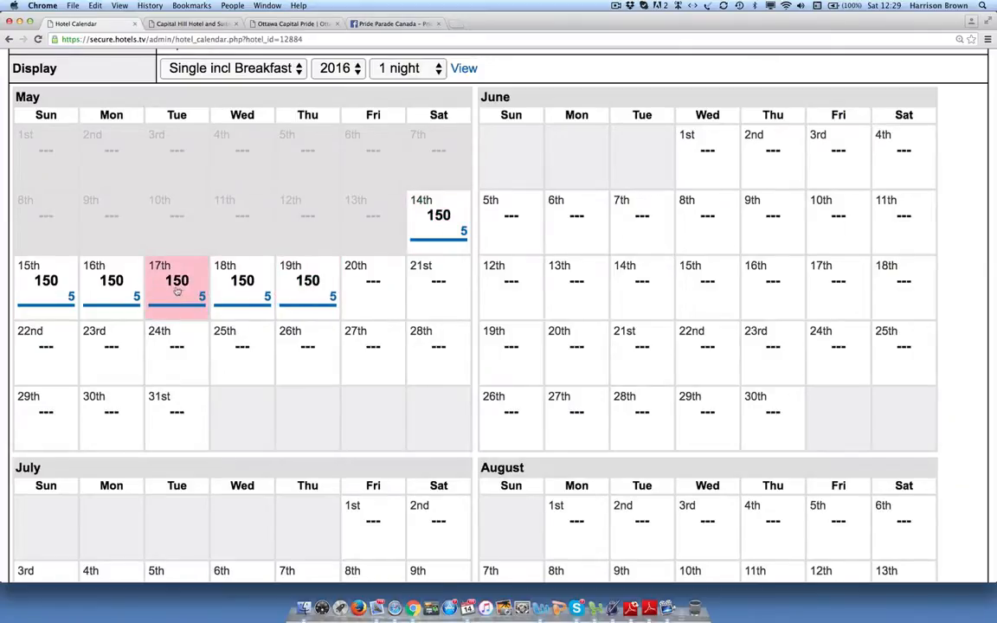
# - Save 9 rooms at 150 for 17 and 18 May, then switch to the Ottawa Capital Pride site
pyautogui.click(177, 281)
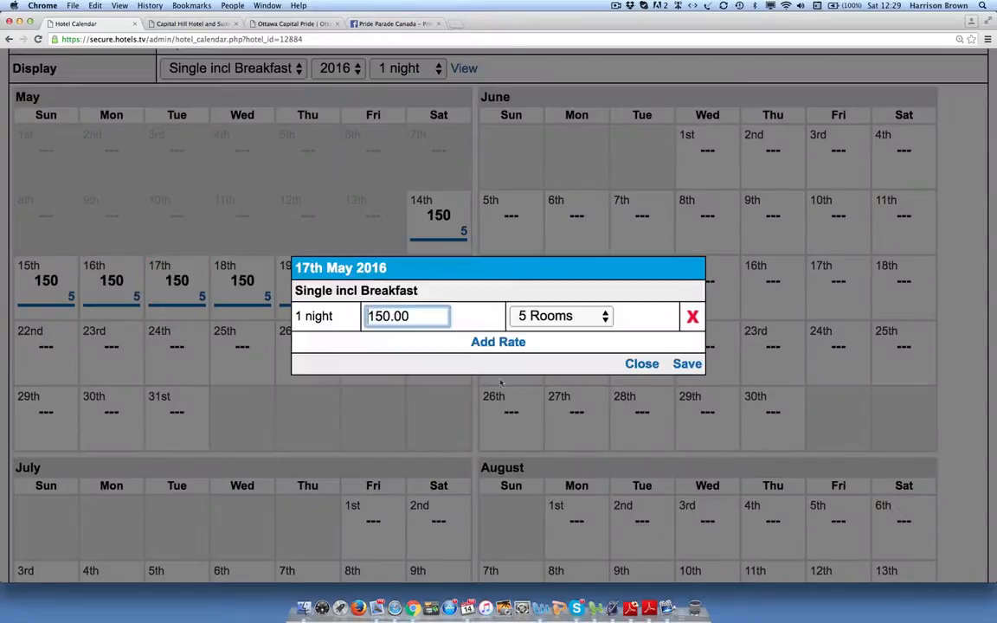
pyautogui.click(561, 315)
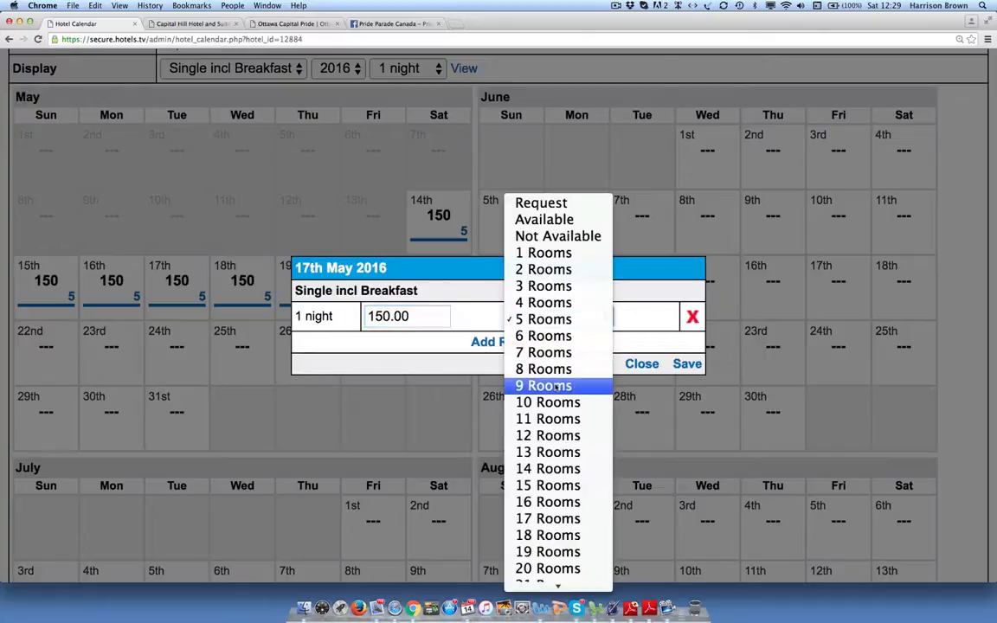
pyautogui.click(686, 364)
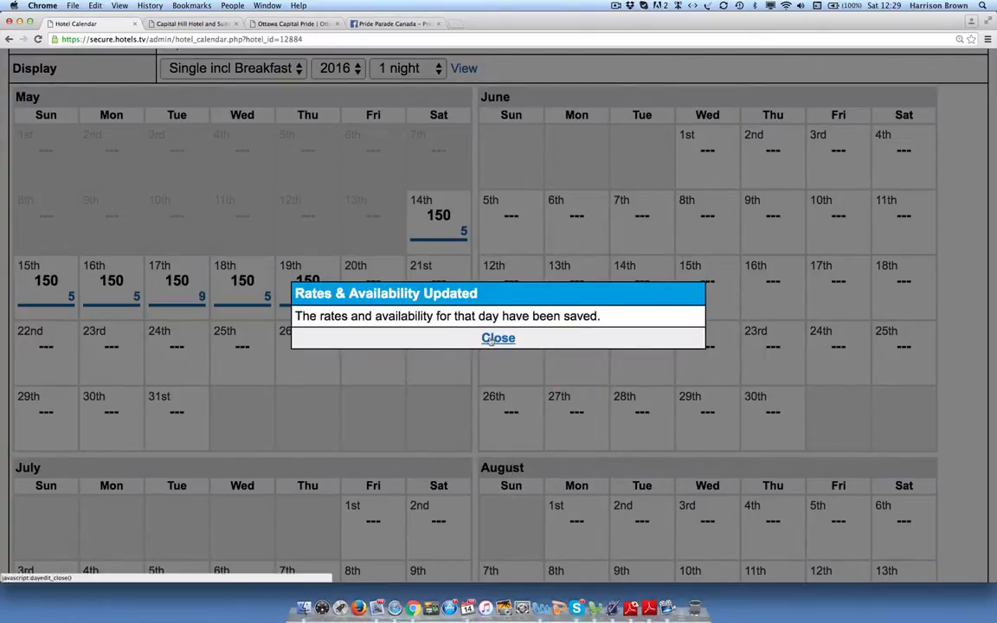
pyautogui.click(497, 337)
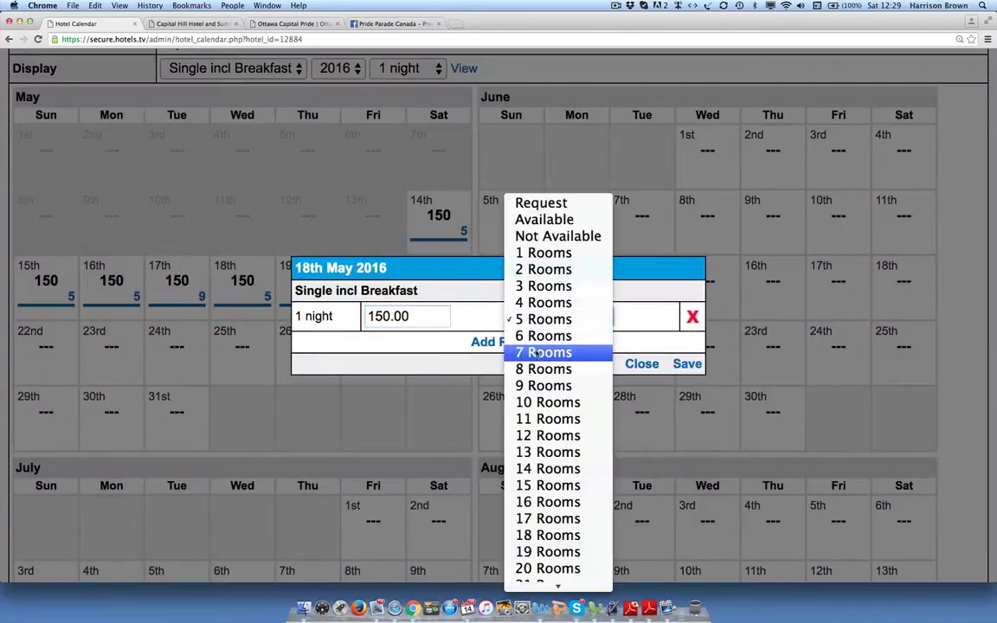
pyautogui.click(542, 385)
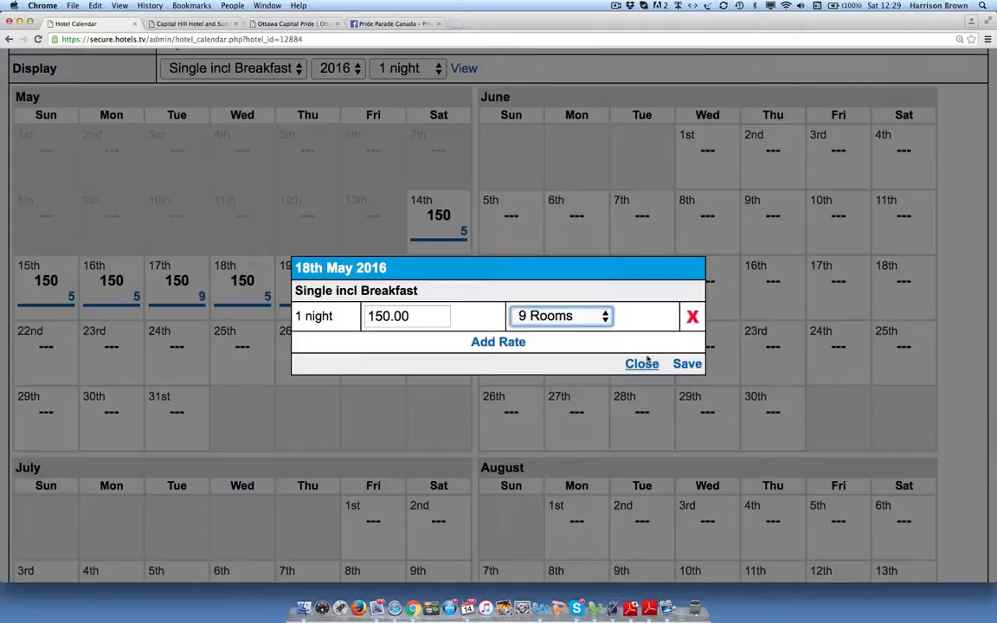
pyautogui.click(687, 364)
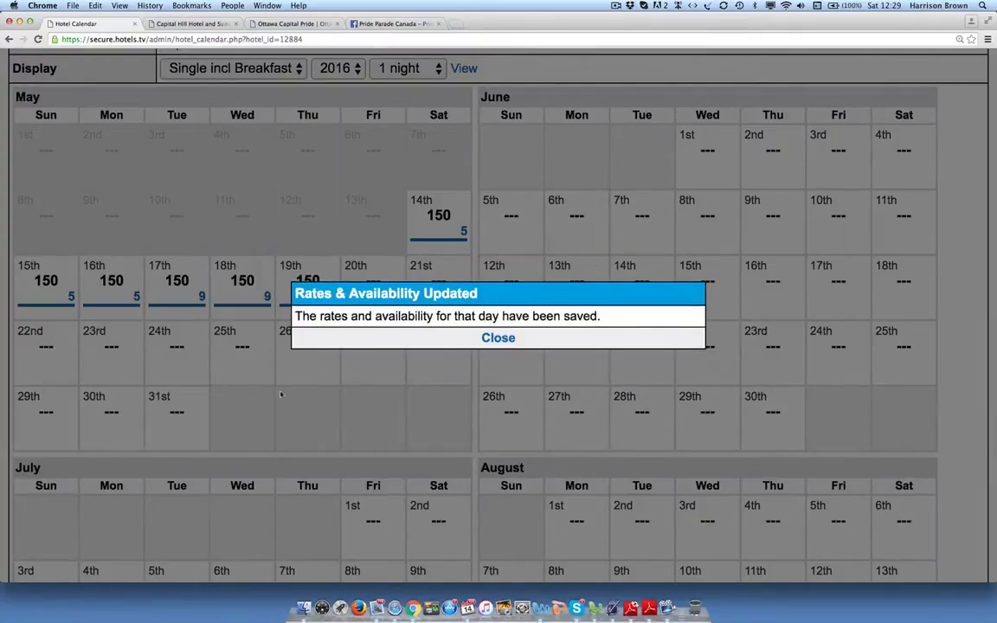
pyautogui.click(498, 338)
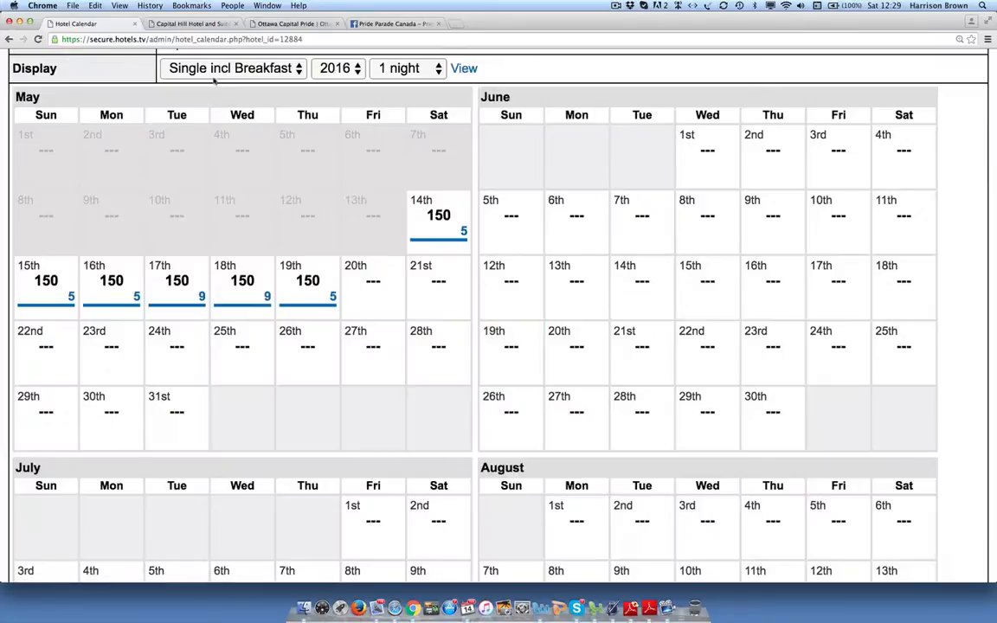
pyautogui.click(293, 24)
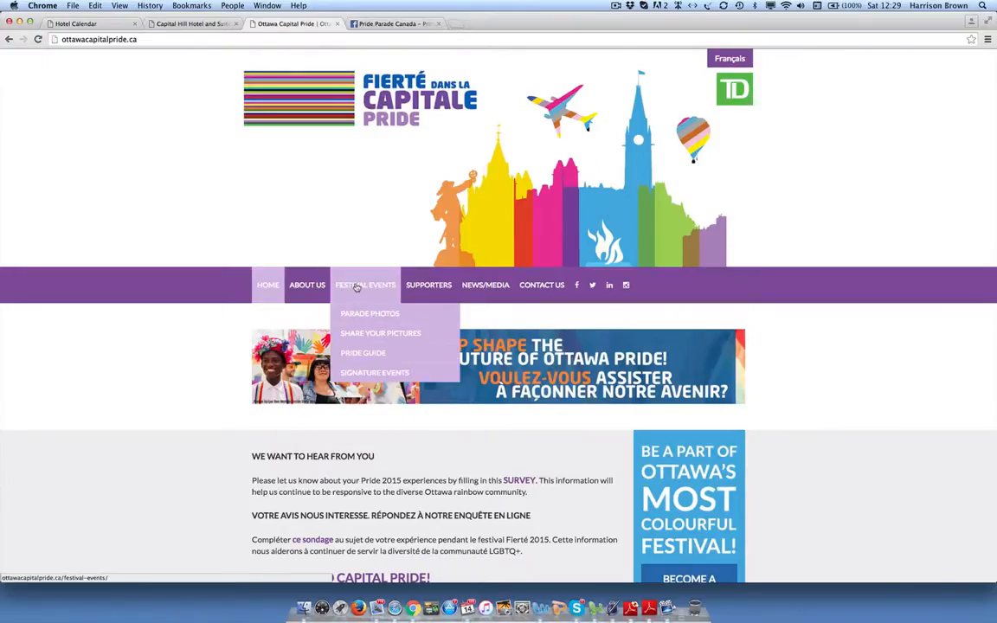
# - Look over the Pride Parade Canada – Pride Ottawa Facebook page, then go back to the Hotel Calendar
pyautogui.click(394, 23)
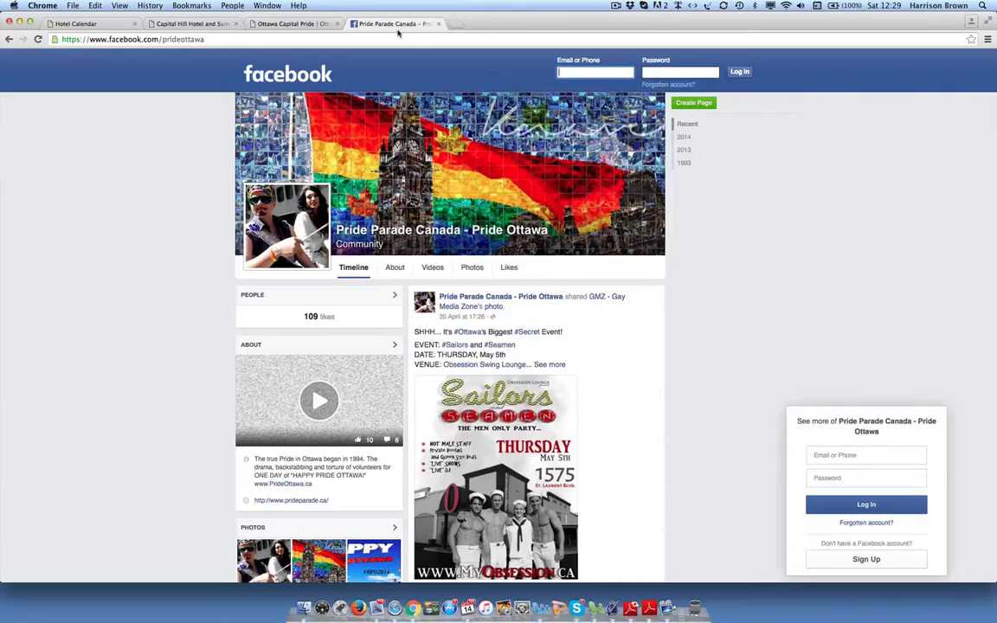
pyautogui.moveTo(88, 304)
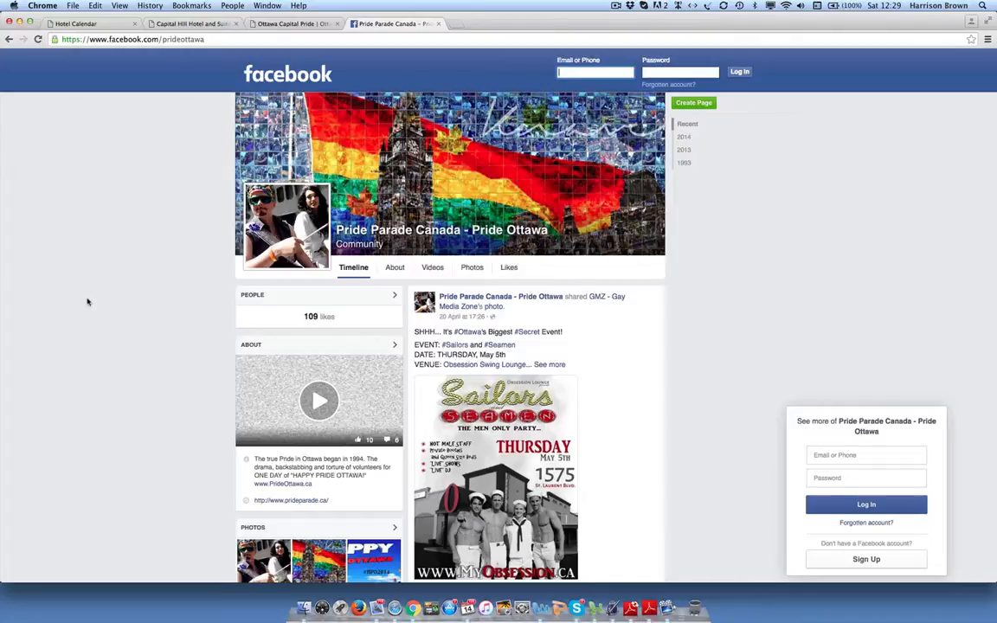
pyautogui.click(78, 24)
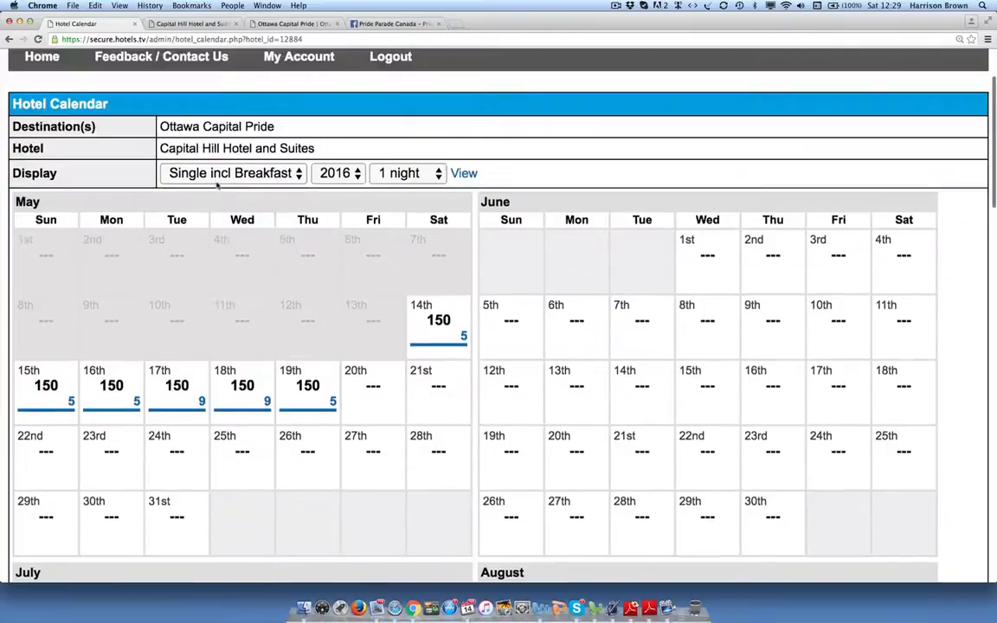
# - Save a 125 rate with 5 rooms for 14 May, then show the Pride Ottawa Facebook page
pyautogui.scroll(-3)
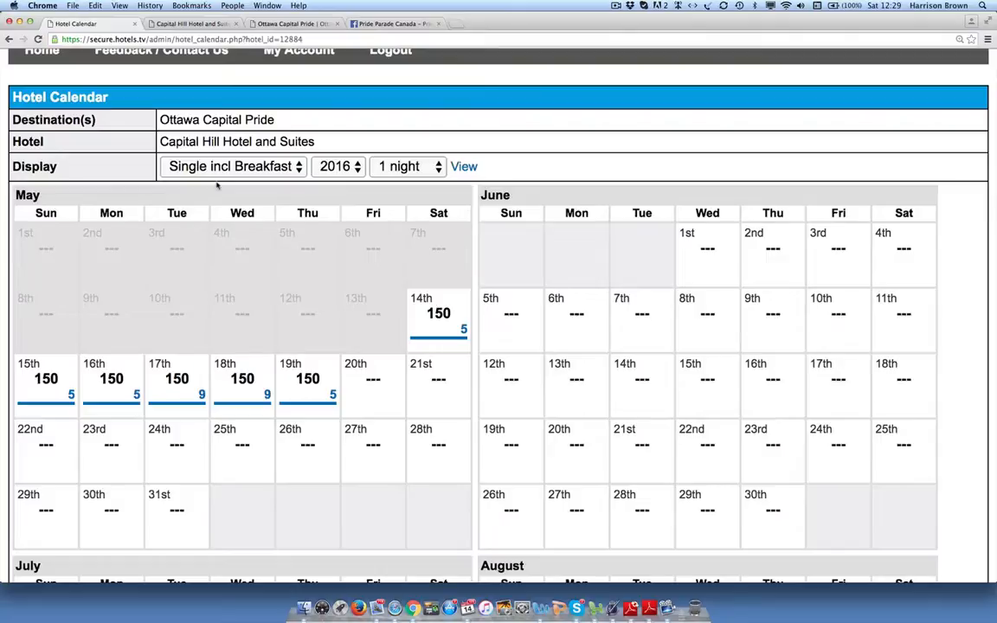
pyautogui.click(438, 319)
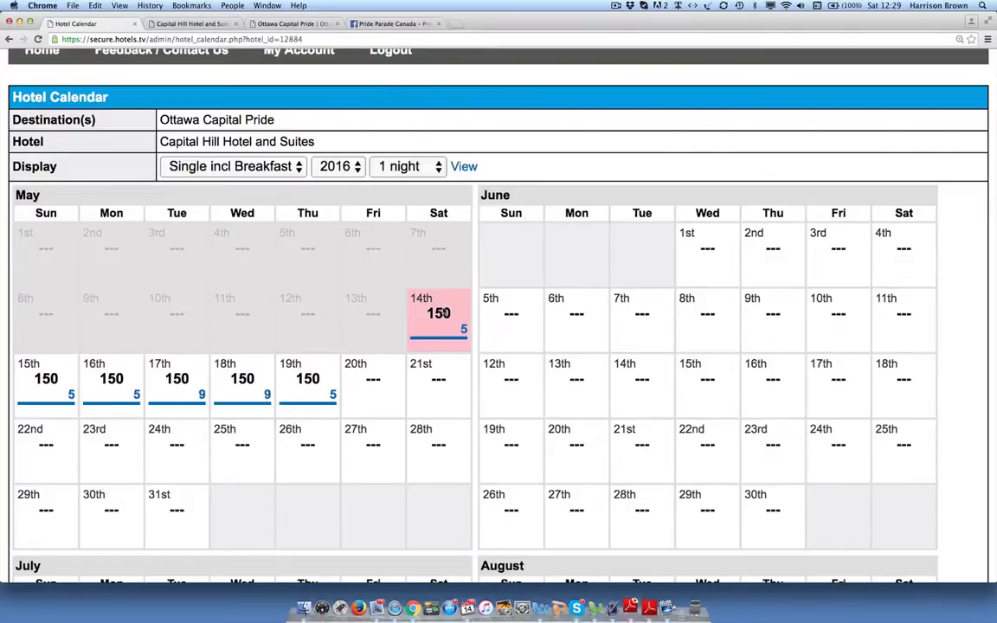
pyautogui.click(438, 312)
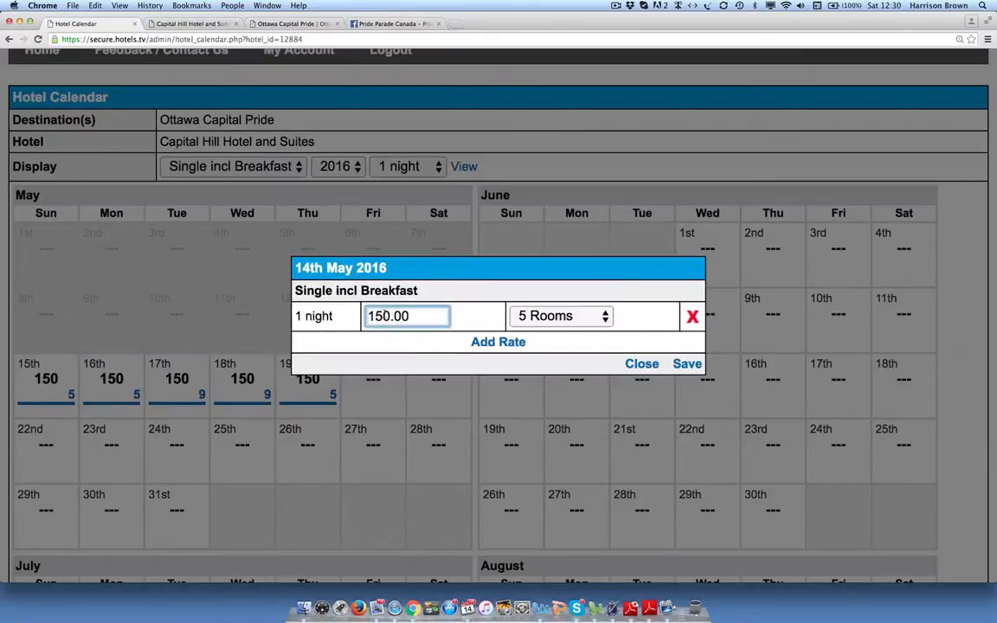
pyautogui.write('12.00')
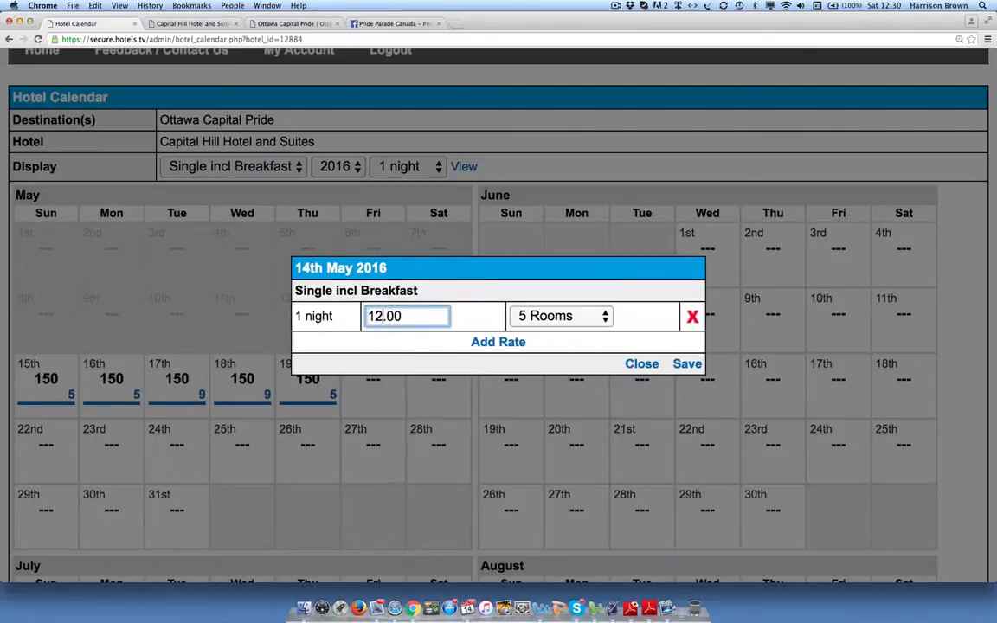
pyautogui.write('5')
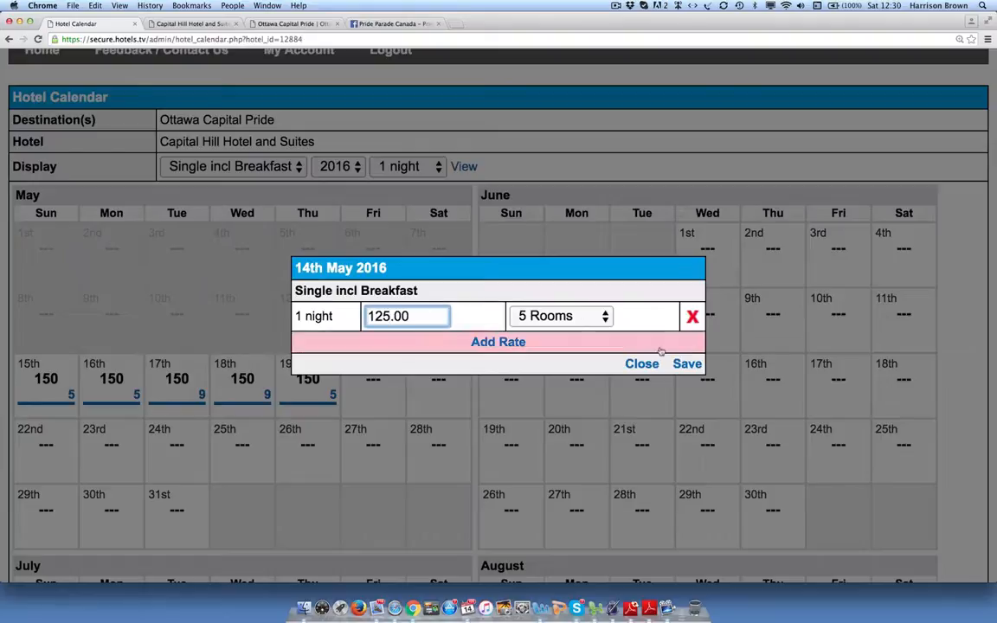
pyautogui.click(687, 363)
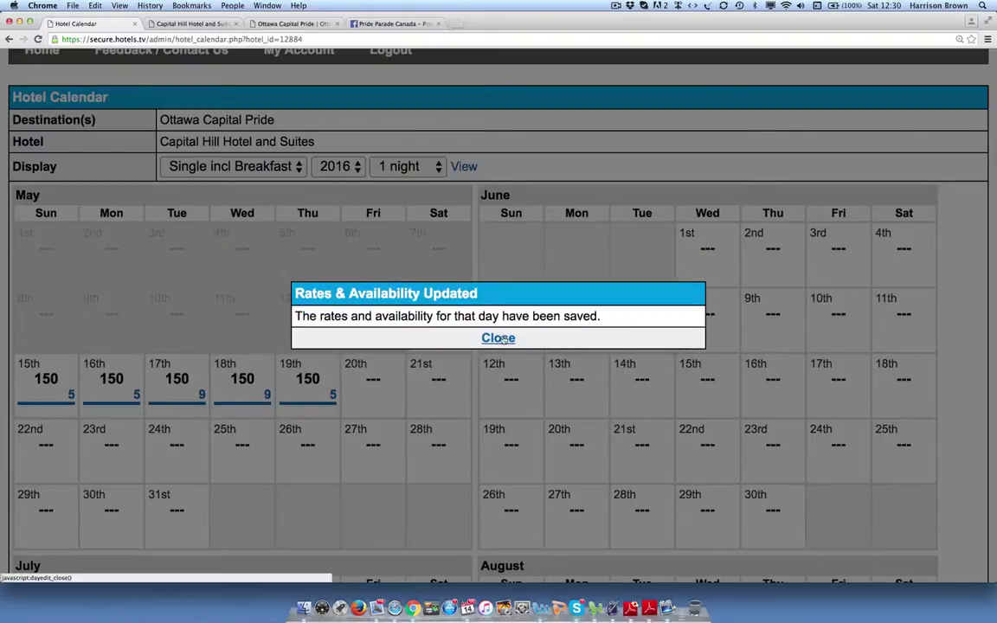
pyautogui.click(498, 338)
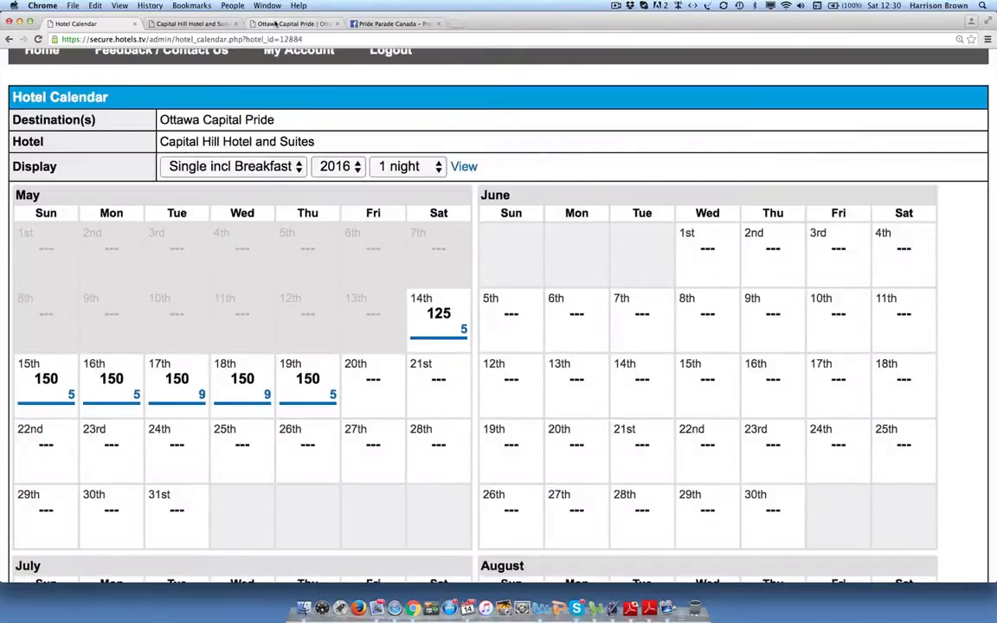
pyautogui.click(395, 23)
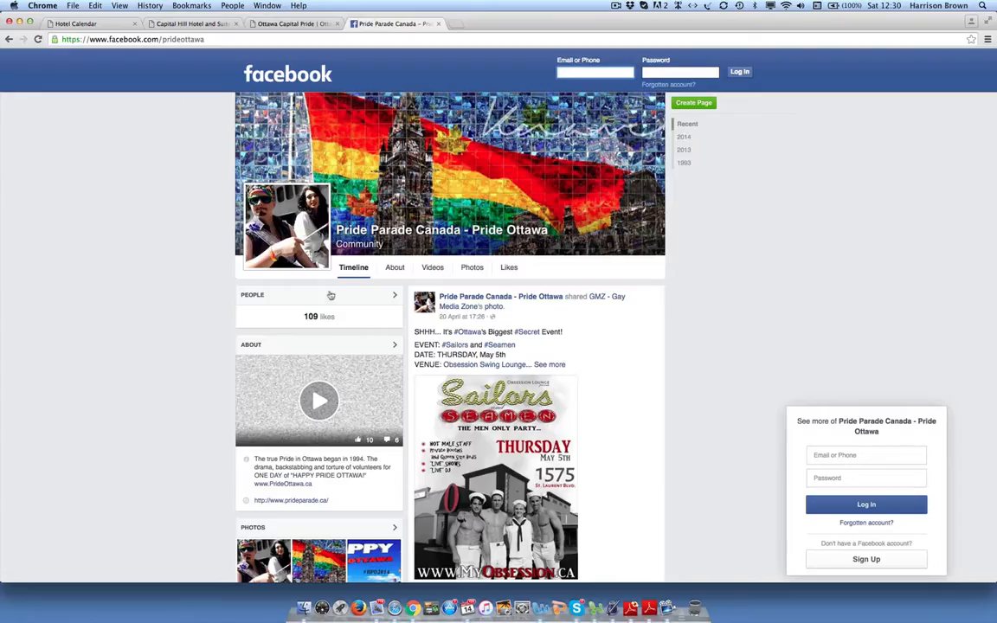
pyautogui.moveTo(436, 390)
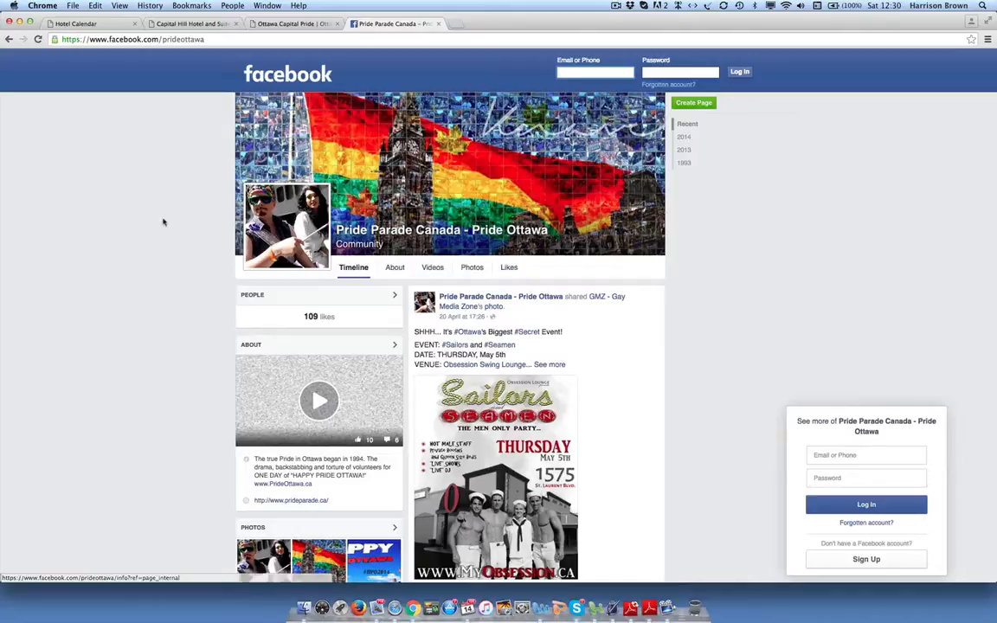
# - Switch back and forth between the Pride site and the public booking page, then return to the calendar
pyautogui.click(292, 24)
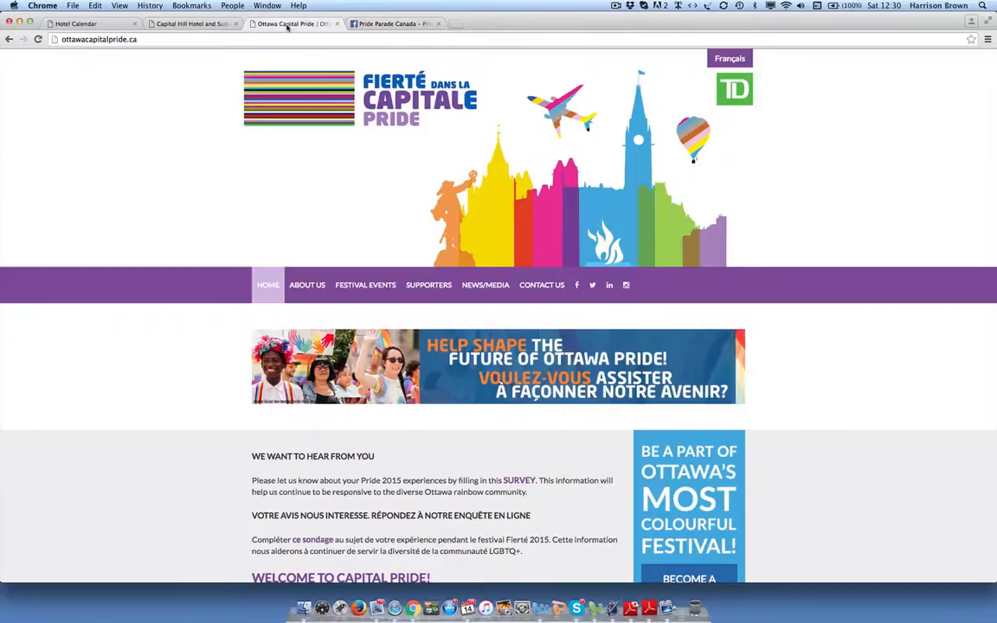
pyautogui.click(190, 23)
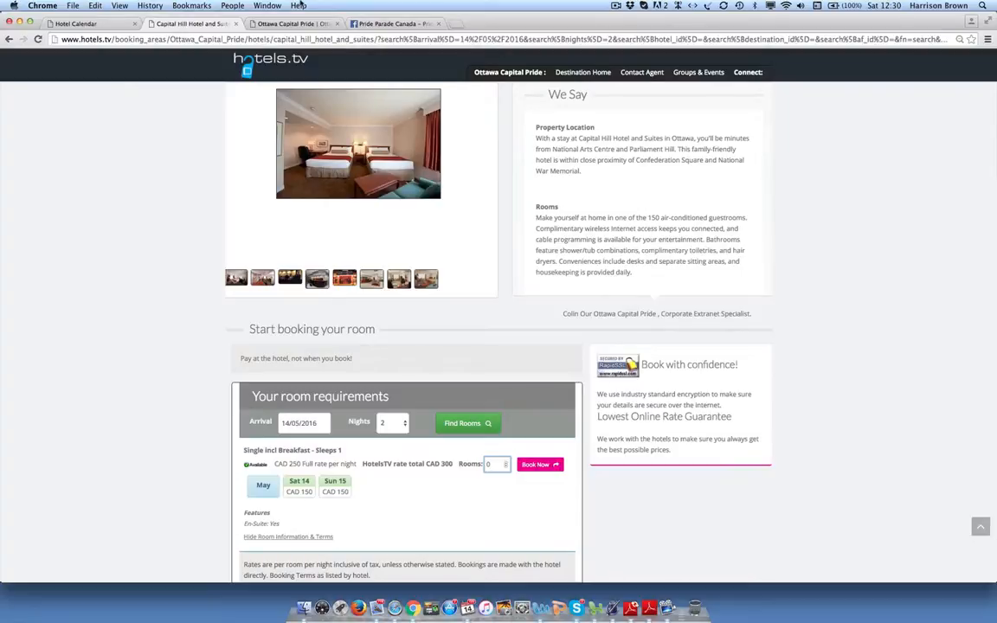
pyautogui.click(394, 23)
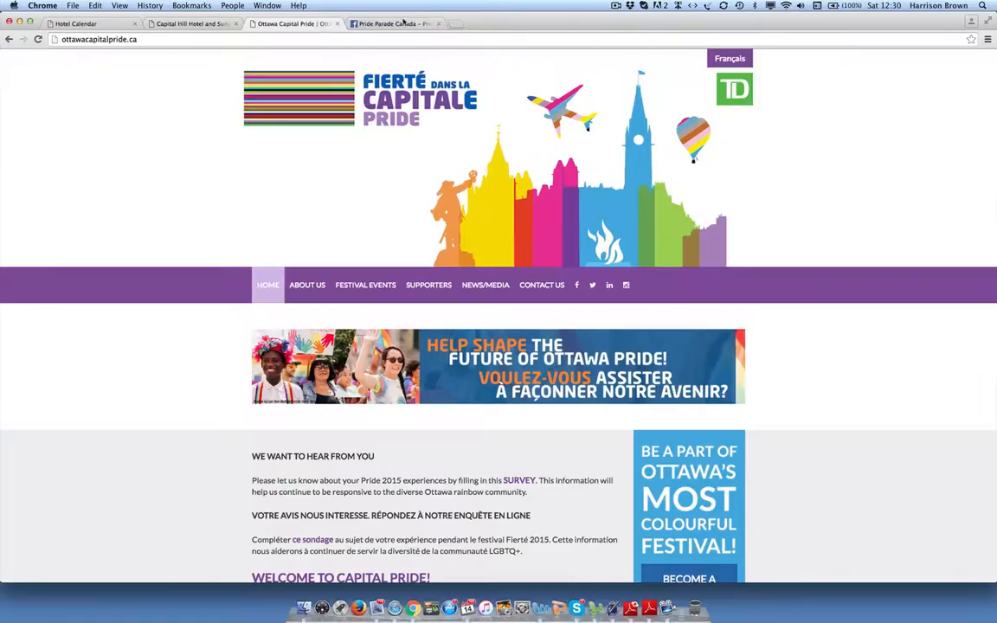
pyautogui.click(191, 23)
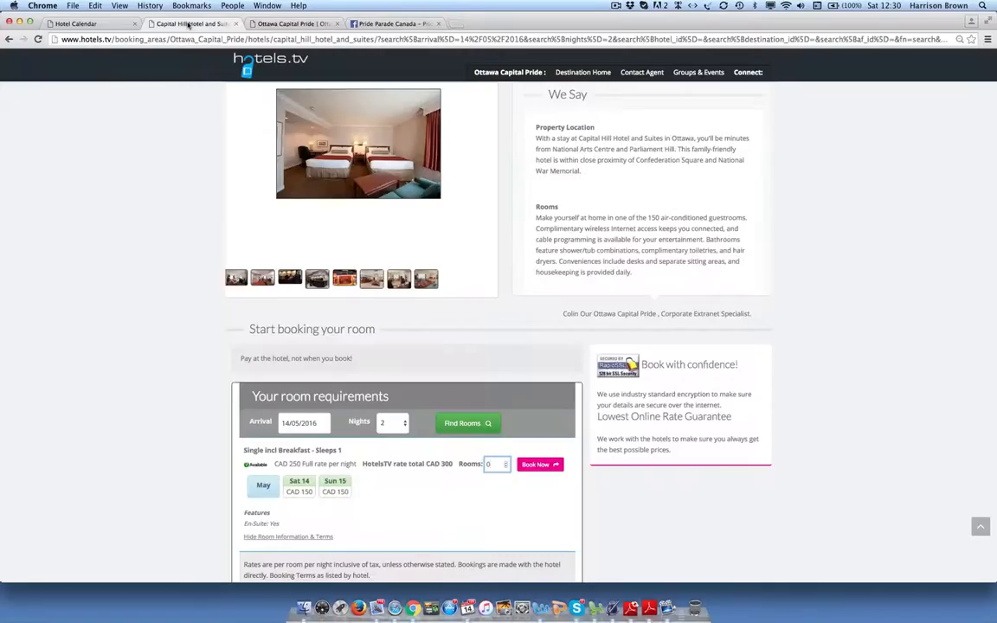
pyautogui.click(86, 24)
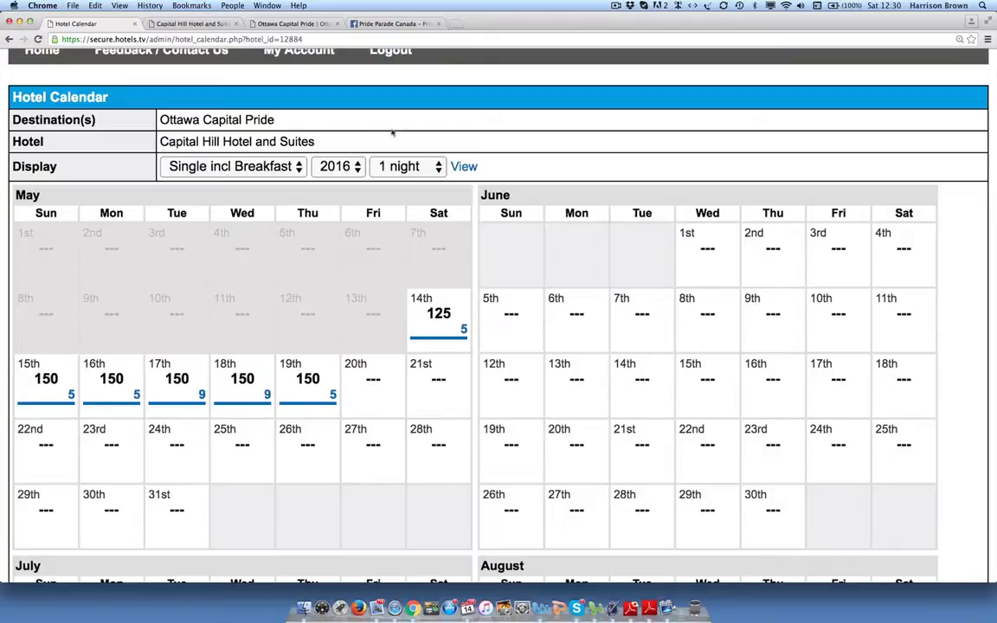
pyautogui.moveTo(324, 317)
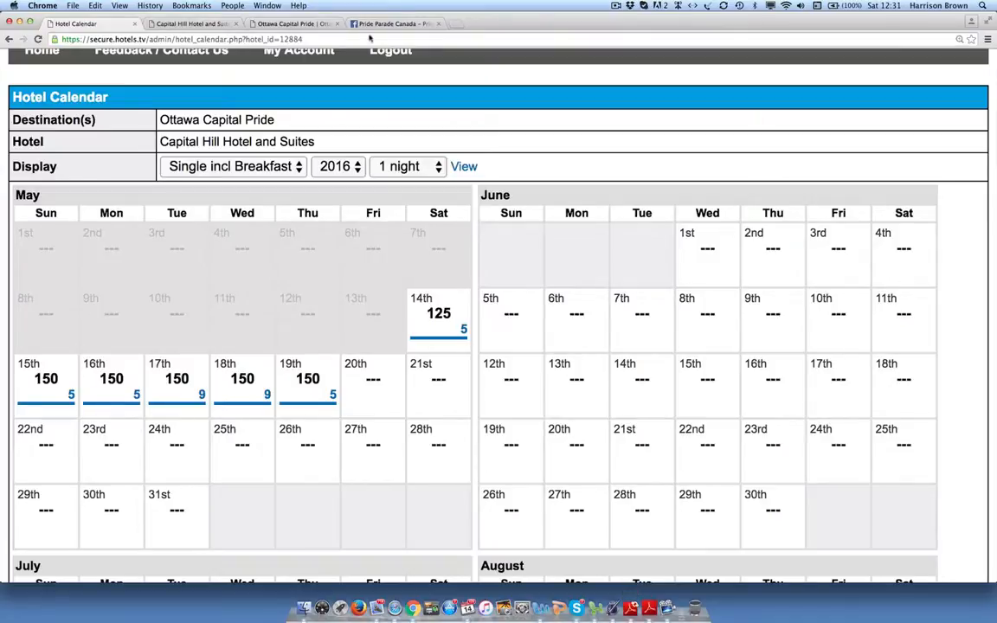
# - Go from the calendar to the Pride Ottawa Facebook page, then to the Ottawa Capital Pride website
pyautogui.click(394, 24)
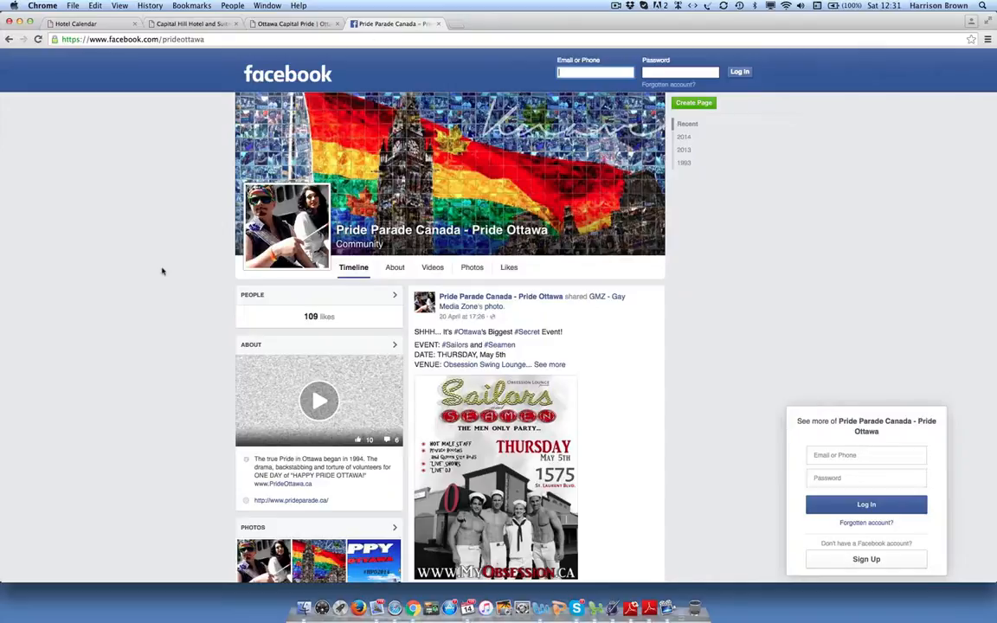
pyautogui.click(295, 23)
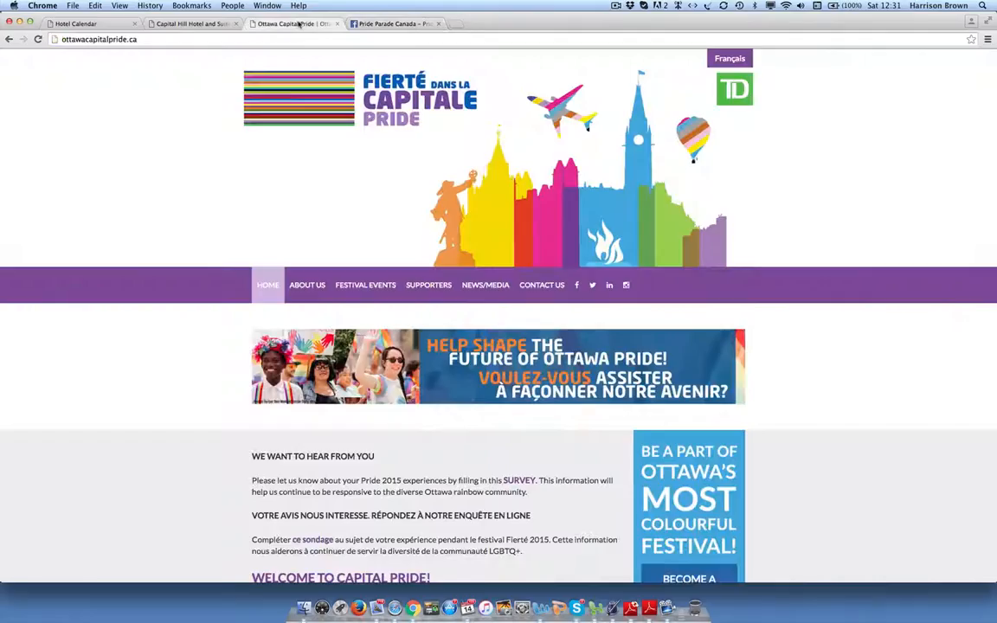